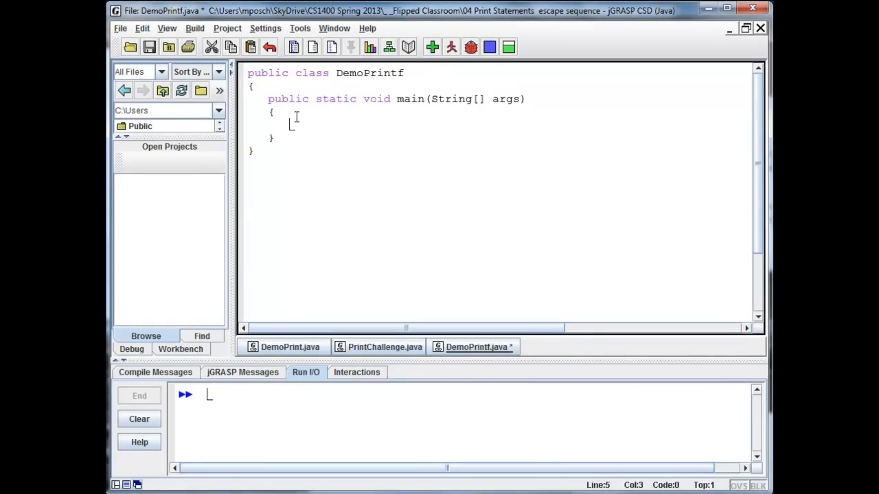
# - Add System.out.printf("Name: %s", "John Smith"); then compile and run to print Name: John Smith
pyautogui.write('System.out')
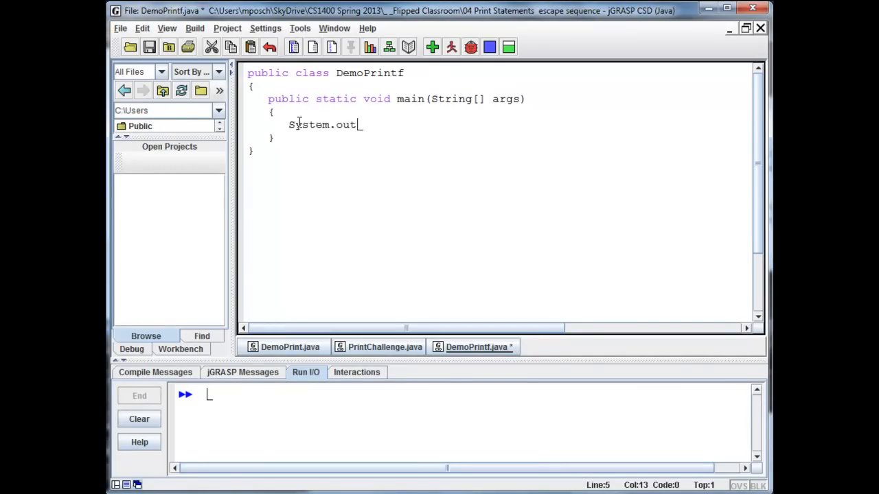
pyautogui.write('.printf("')
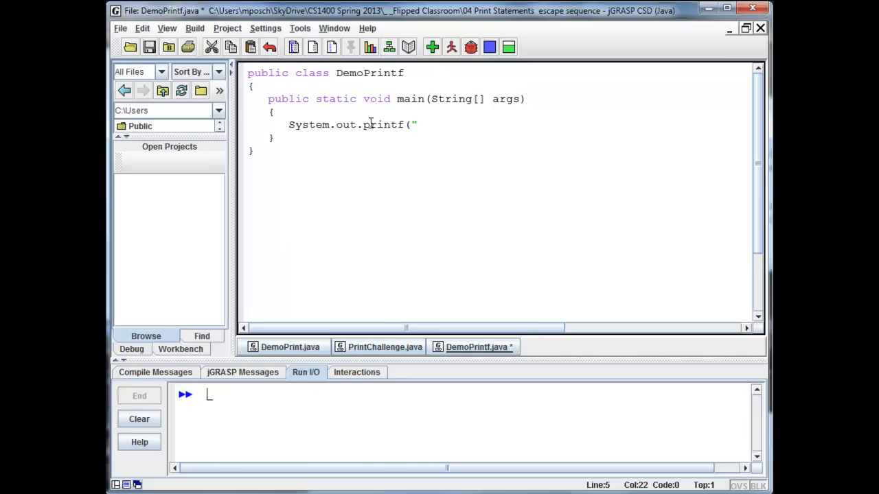
pyautogui.write('N')
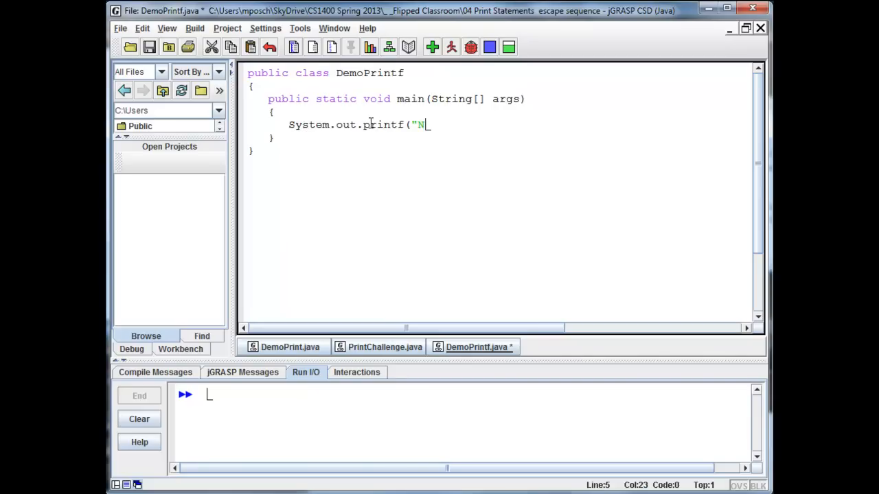
pyautogui.write('ame: %')
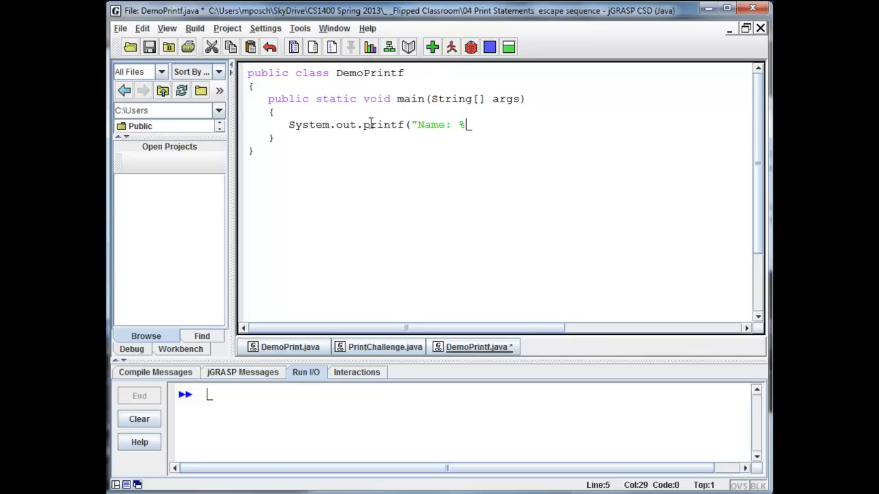
pyautogui.write('s')
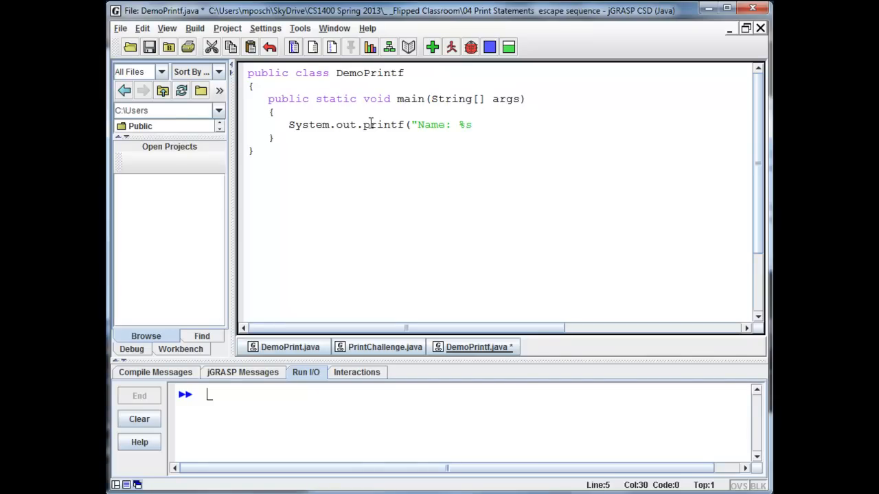
pyautogui.write('", "')
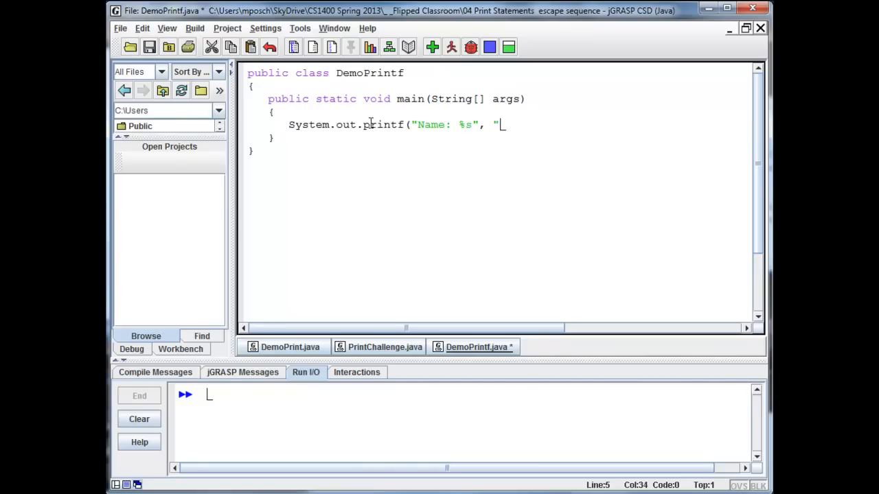
pyautogui.write('John Smith')
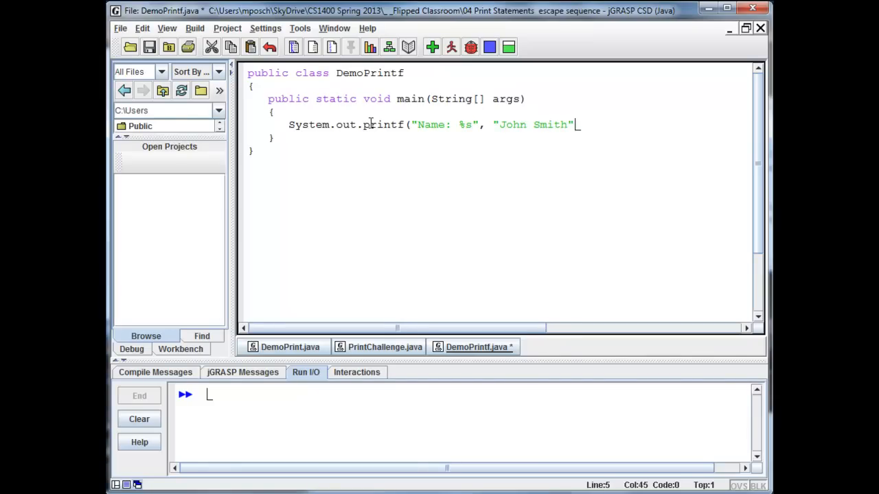
pyautogui.write(');')
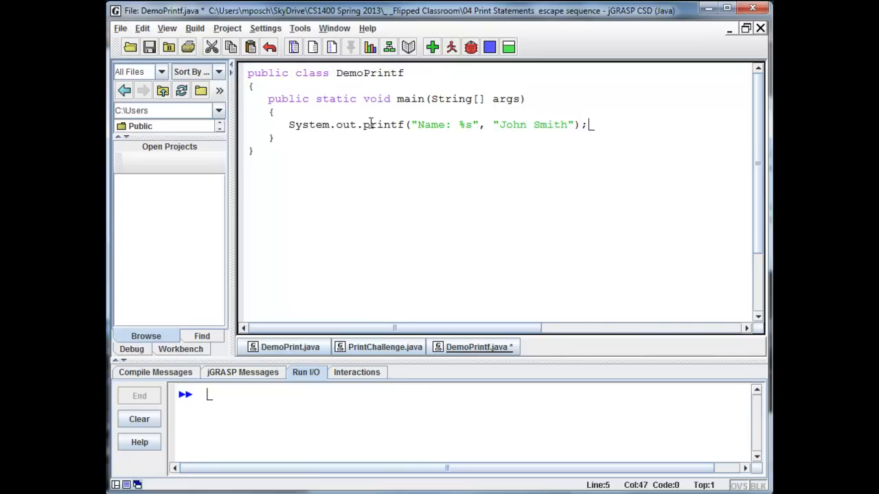
pyautogui.click(432, 46)
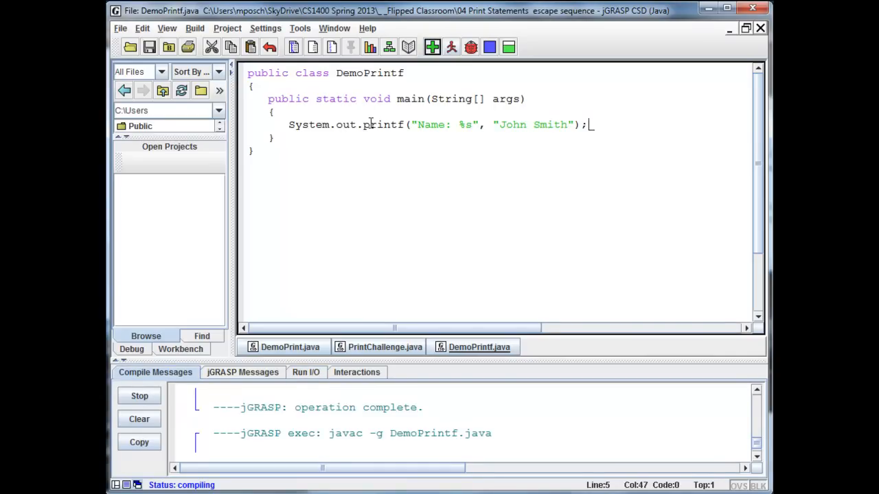
pyautogui.click(451, 47)
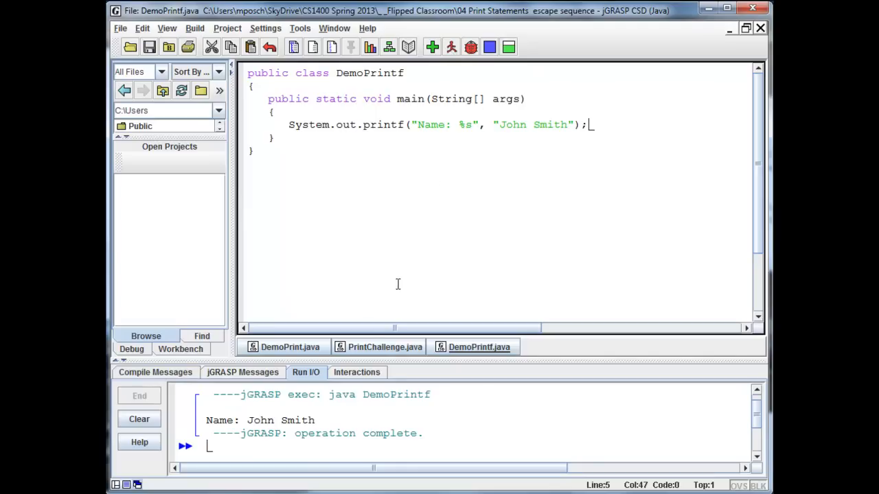
# - On a new line add printf("It is %d o'clock", 8); and run the program
pyautogui.press('Return')
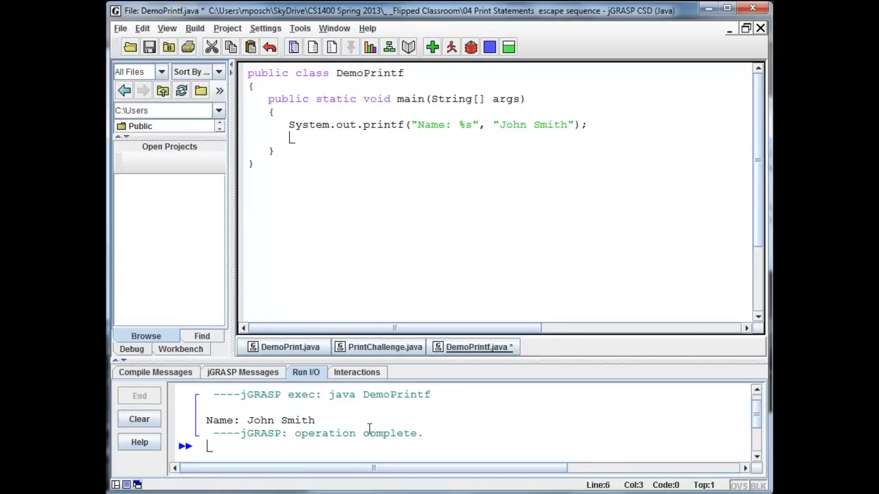
pyautogui.write('Syst')
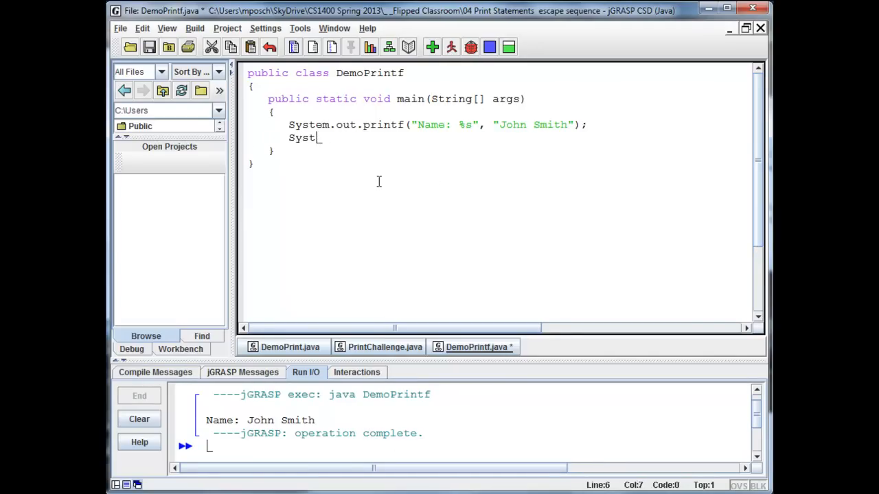
pyautogui.write('em.out.print')
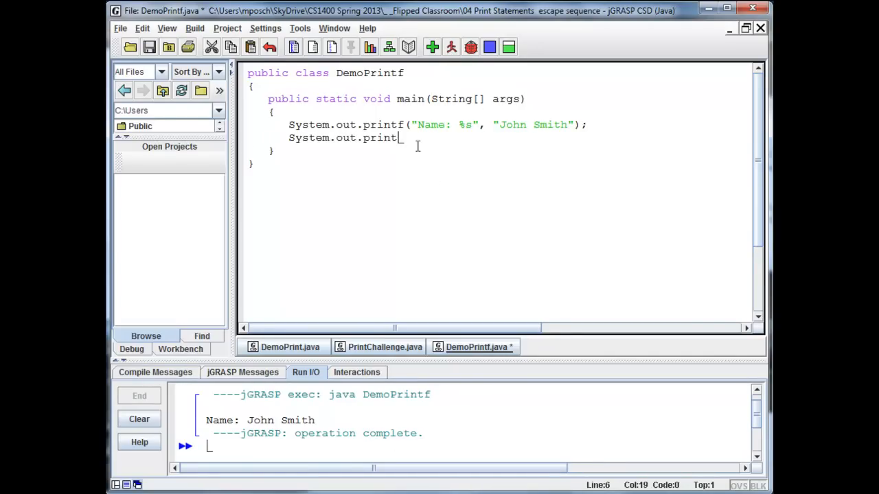
pyautogui.write('("')
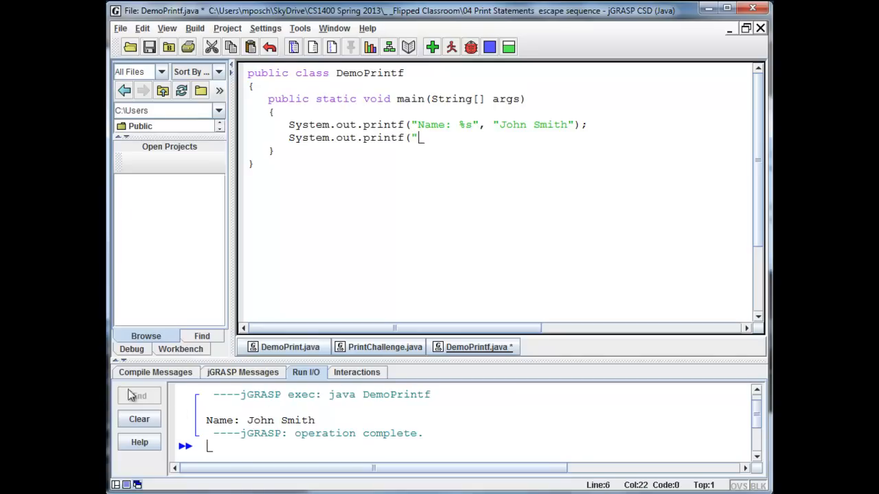
pyautogui.write('It is %d')
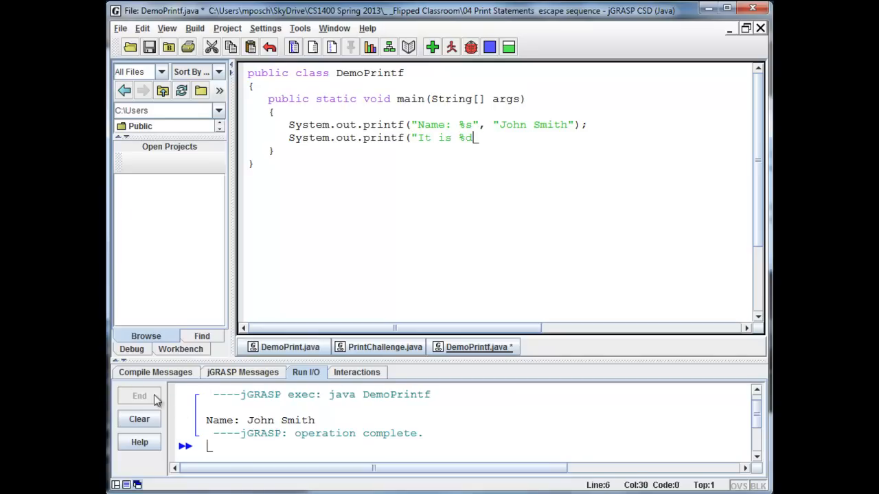
pyautogui.write('o\'clock",')
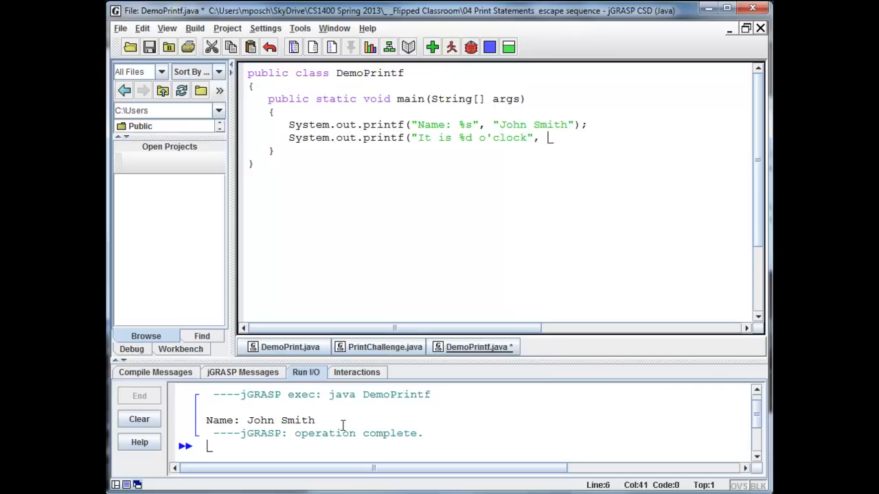
pyautogui.write('8);')
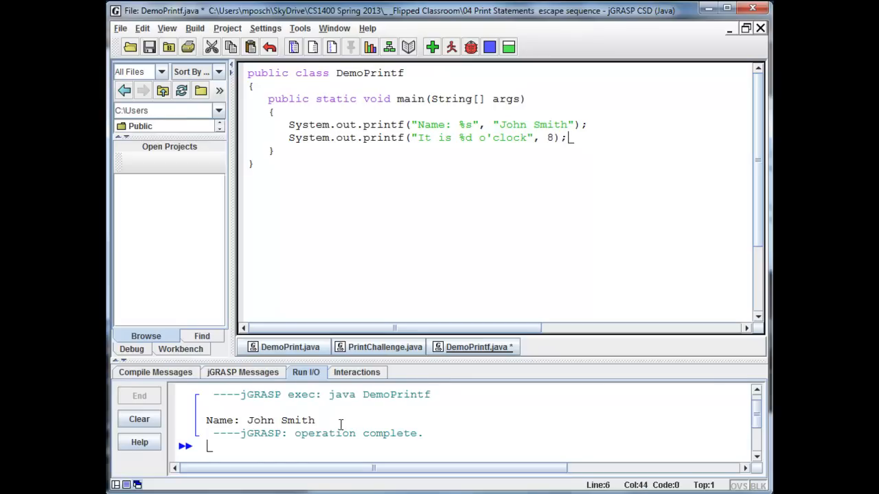
pyautogui.click(432, 47)
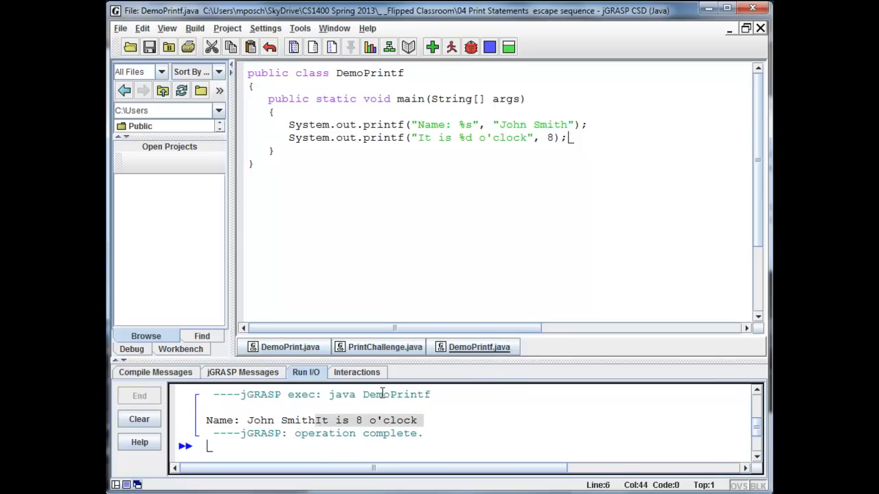
pyautogui.moveTo(511, 392)
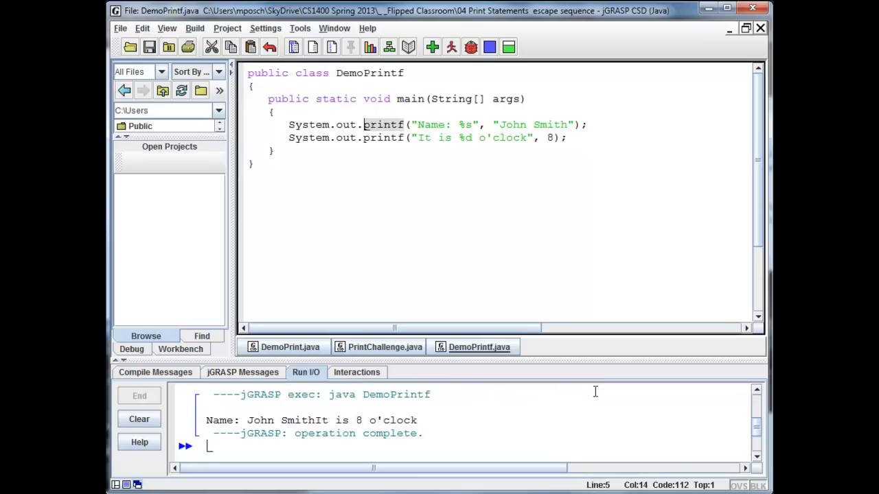
pyautogui.moveTo(525, 414)
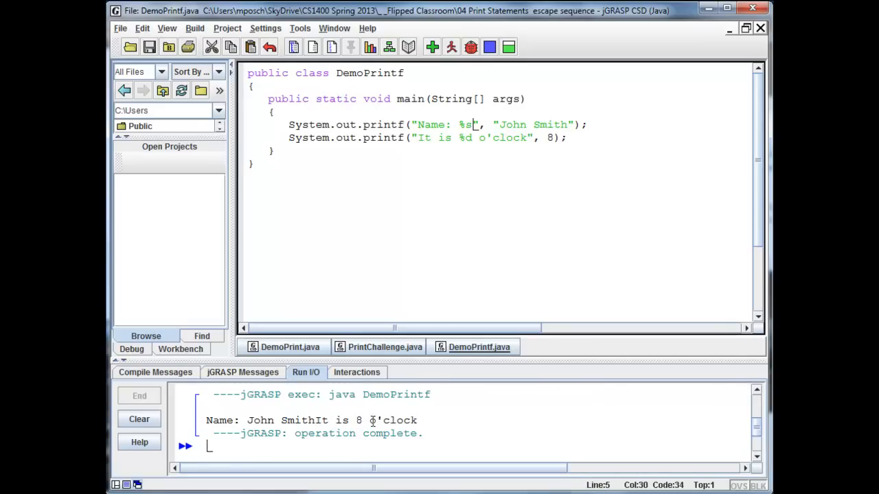
pyautogui.moveTo(487, 397)
pyautogui.write('Syst')
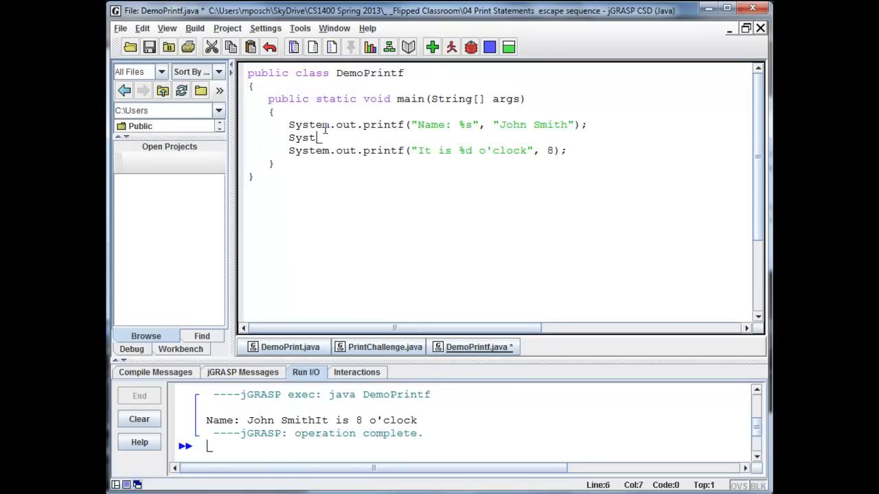
# - Add System.out.println(); between the printfs, compile and run, then select that line for removal
pyautogui.write('em.out.println')
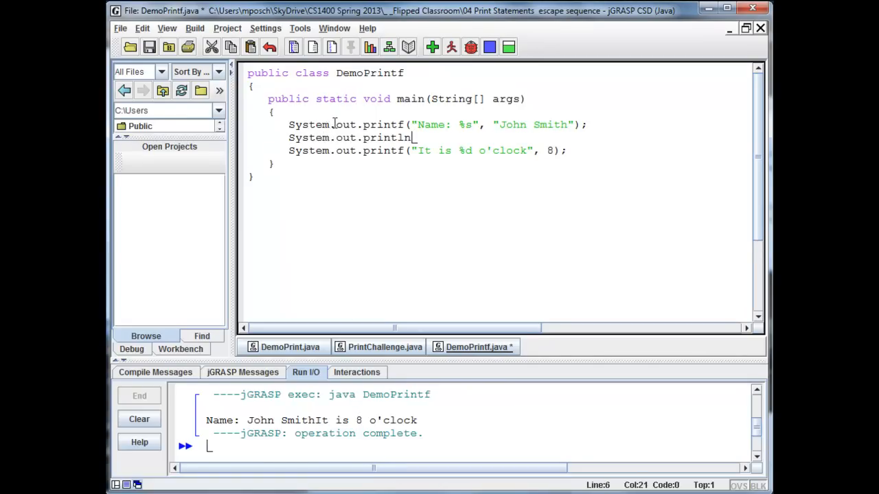
pyautogui.write('();')
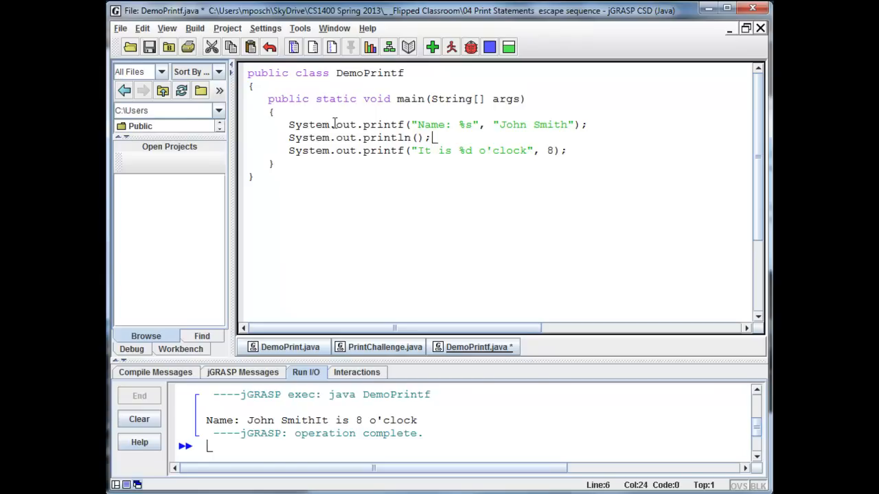
pyautogui.click(433, 46)
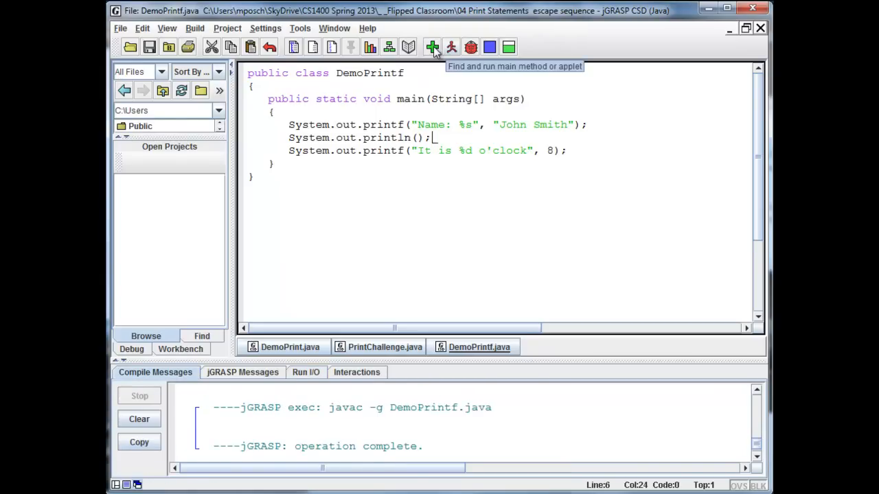
pyautogui.click(431, 47)
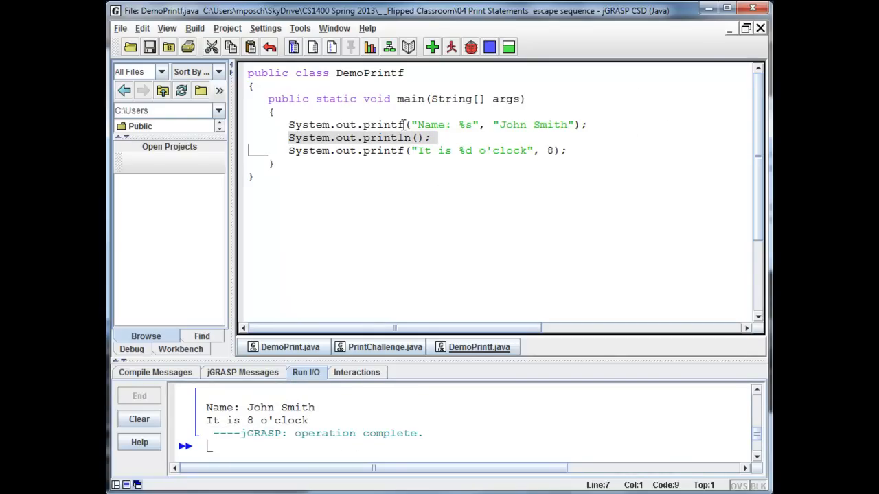
pyautogui.moveTo(651, 124)
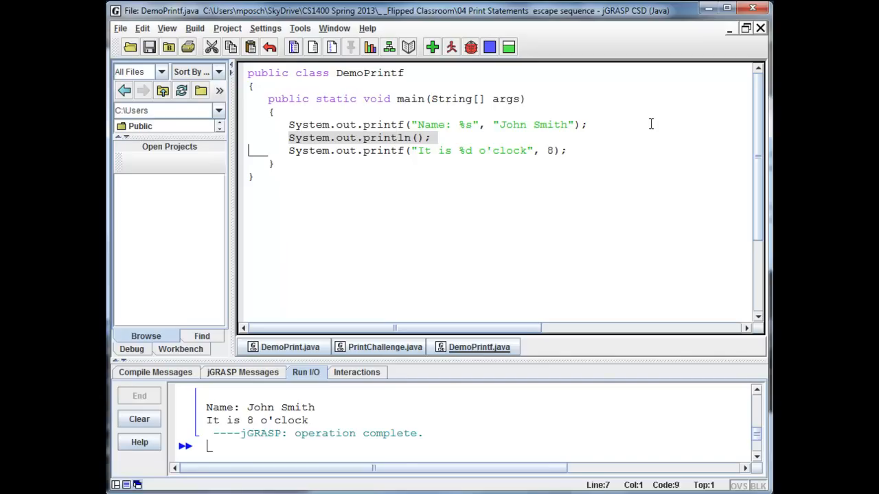
pyautogui.click(431, 138)
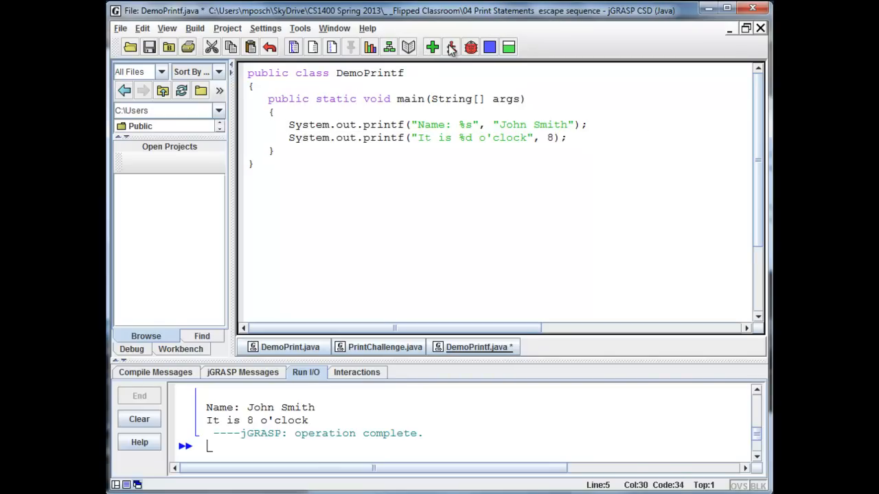
# - Append %n after %s in the name format string and pick the o'clock statement to duplicate
pyautogui.doubleClick(443, 124)
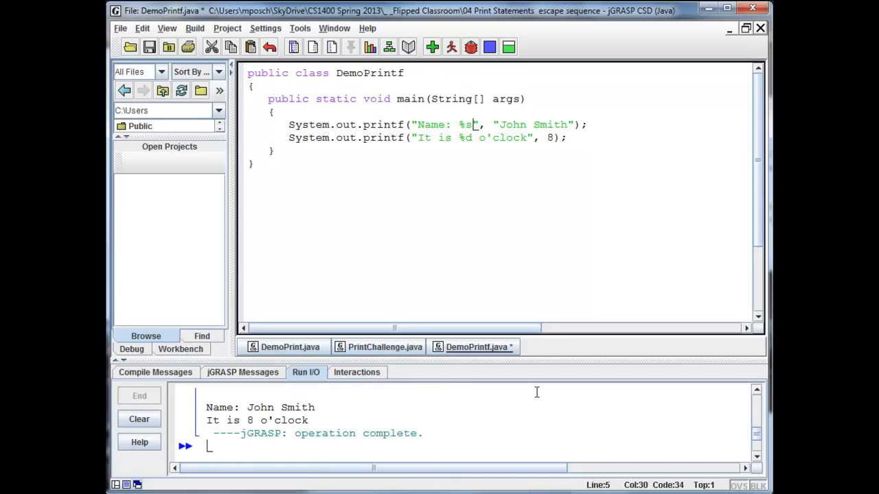
pyautogui.write('%n')
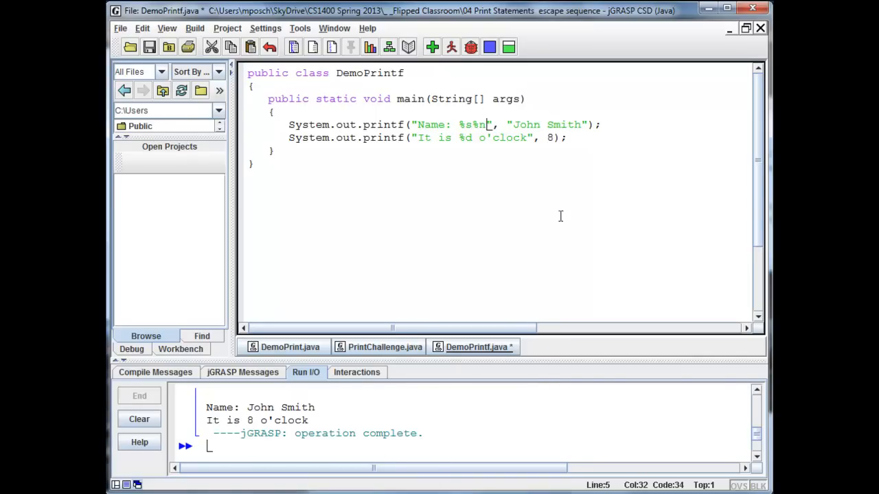
pyautogui.moveTo(580, 168)
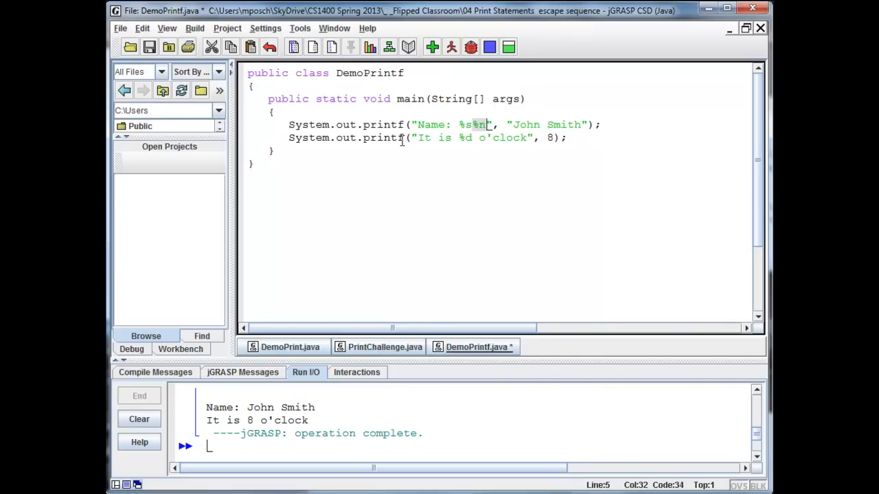
pyautogui.click(431, 47)
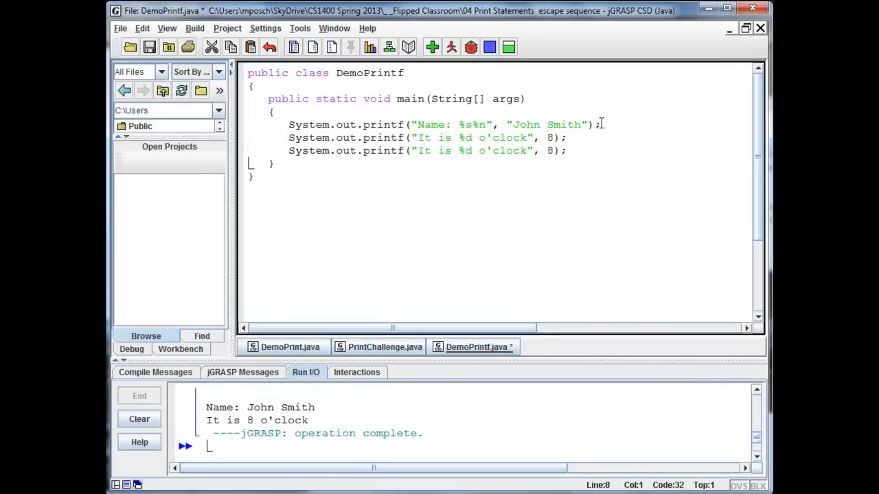
# - Convert the third statement to a plain print and comment out the %d printf line with //
pyautogui.click(400, 150)
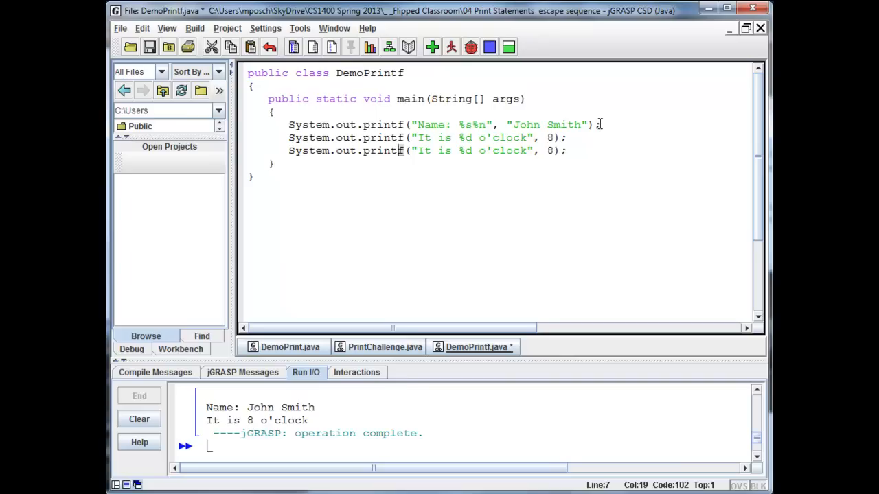
pyautogui.press('BackSpace')
pyautogui.write('8')
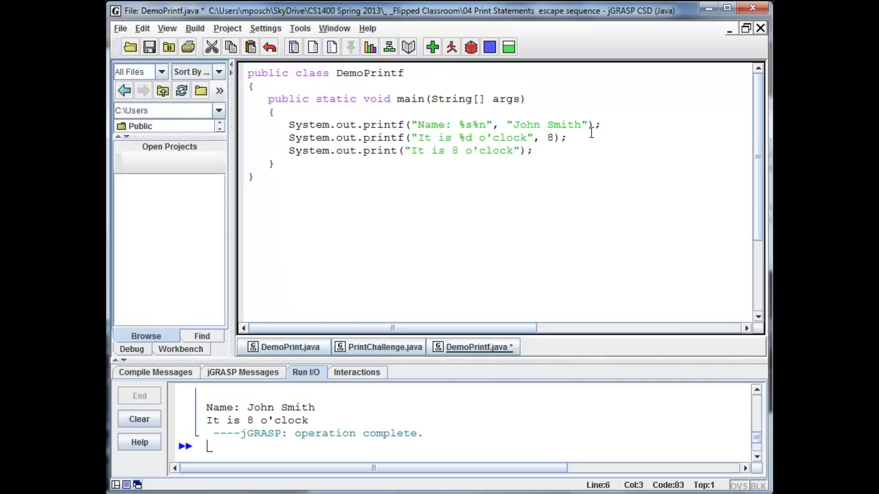
pyautogui.write('//')
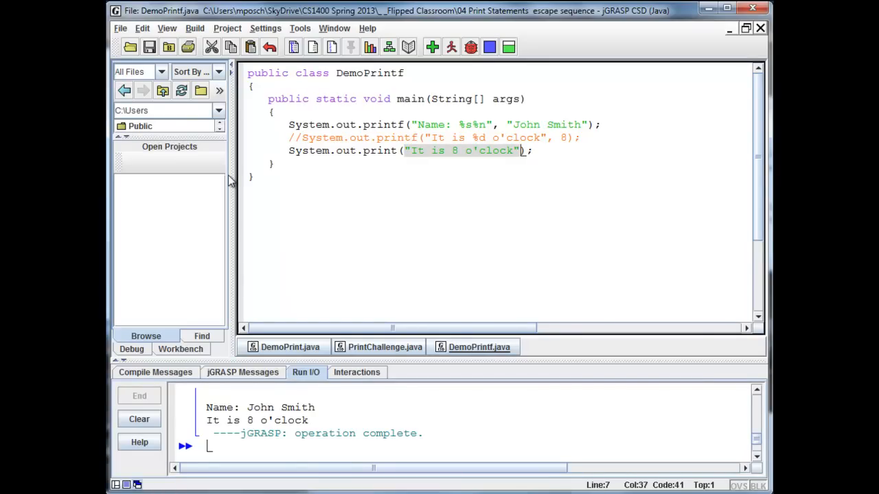
pyautogui.moveTo(485, 123)
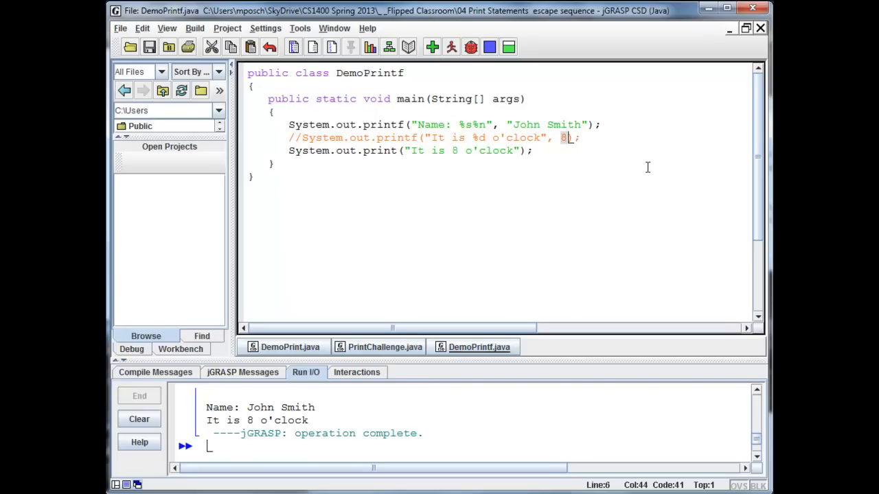
pyautogui.moveTo(706, 160)
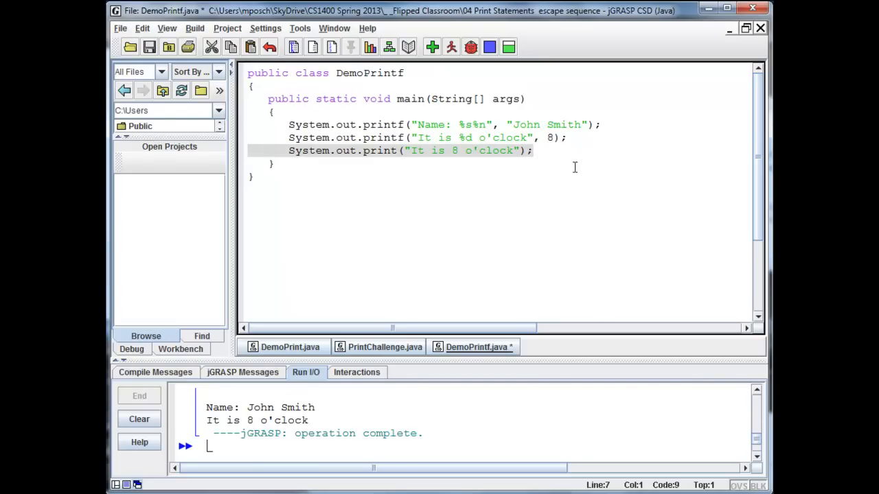
pyautogui.moveTo(538, 138)
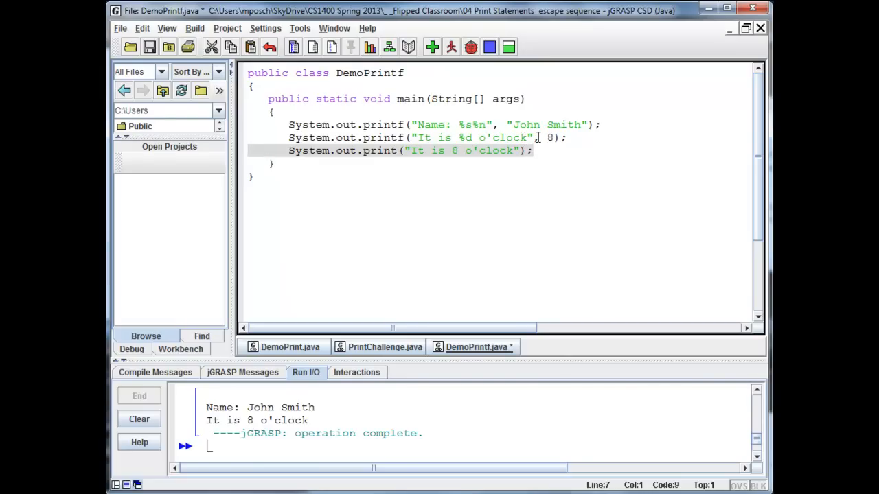
# - Replace the plain print with printf("My kids are %d and %d years old", 2, 4);
pyautogui.press('Delete')
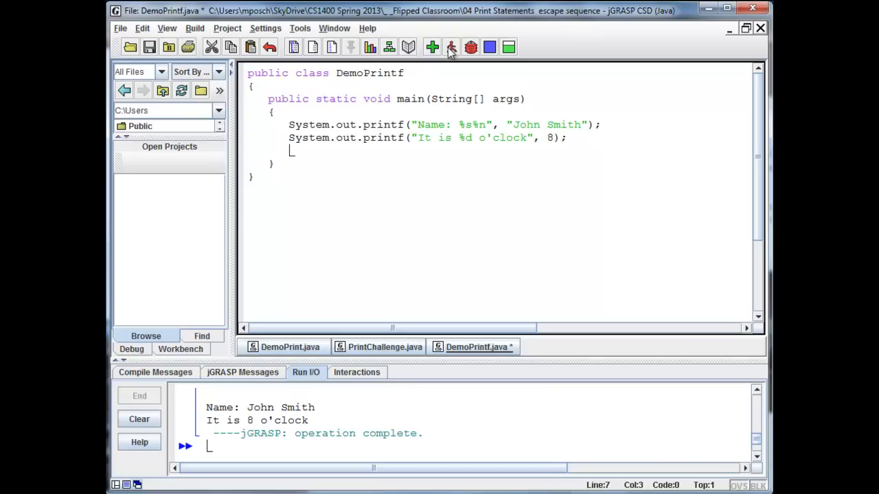
pyautogui.write('Sy')
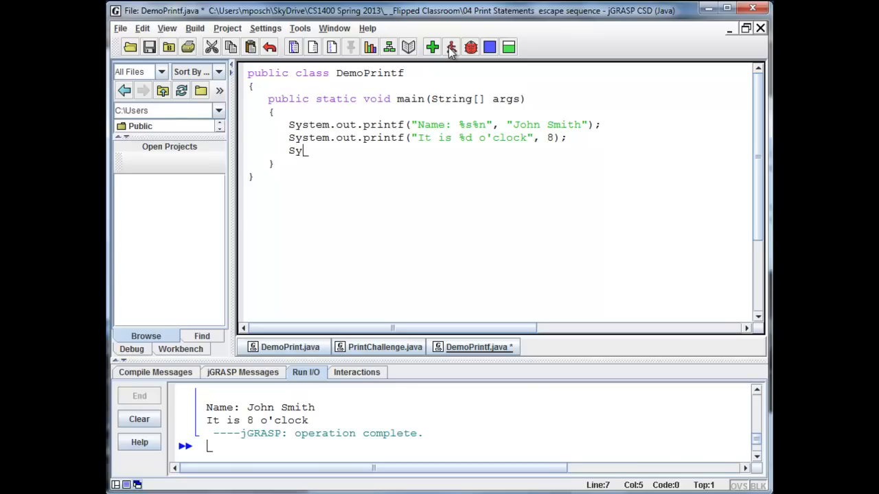
pyautogui.write('stem.out.printf')
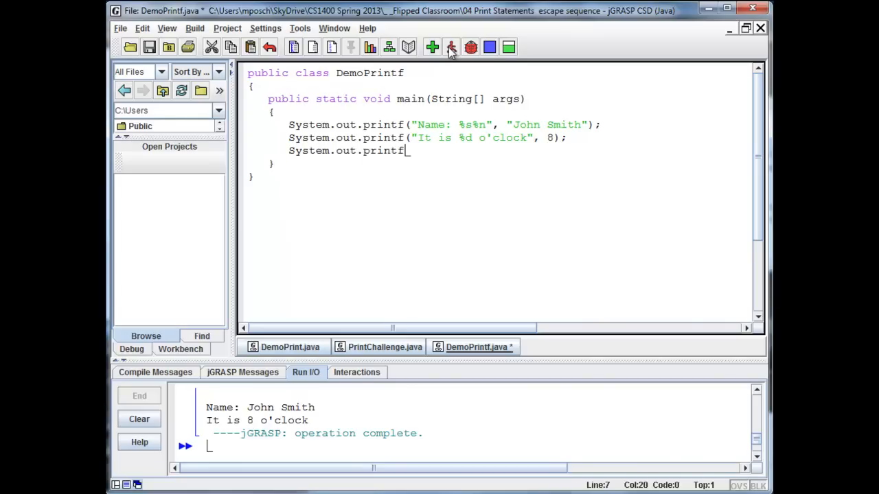
pyautogui.write('("My k')
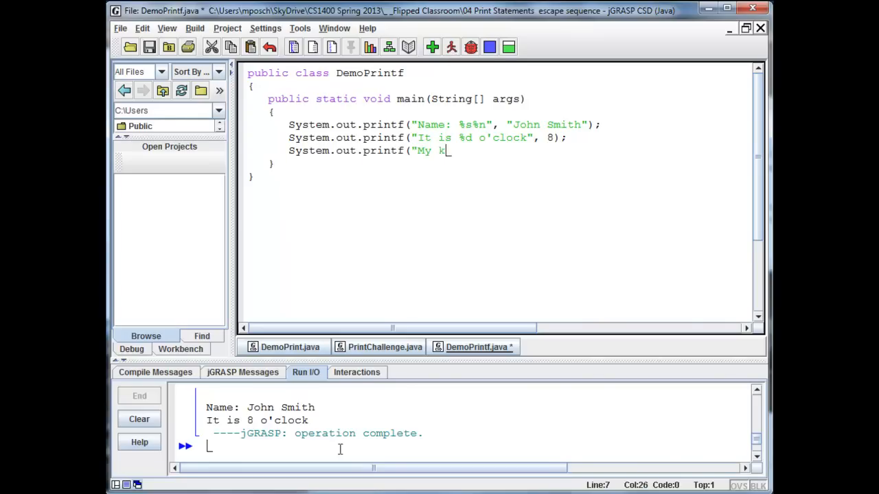
pyautogui.write('ids are %d a')
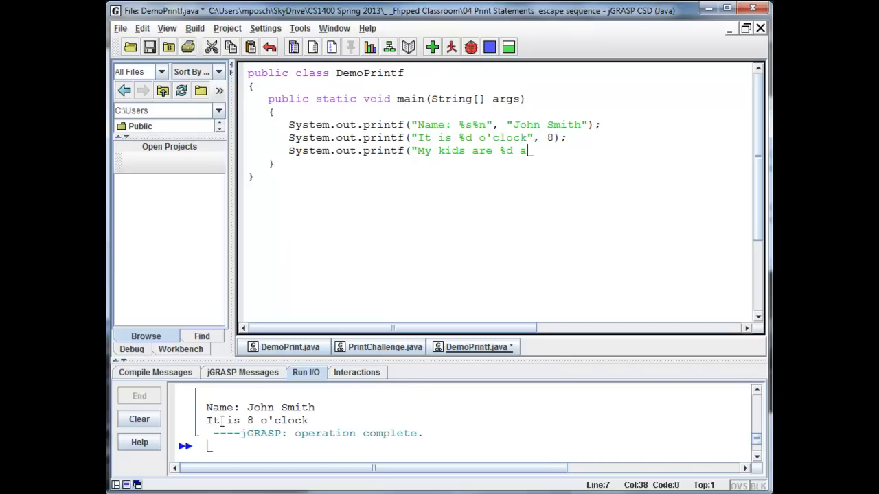
pyautogui.write('nd %d years o')
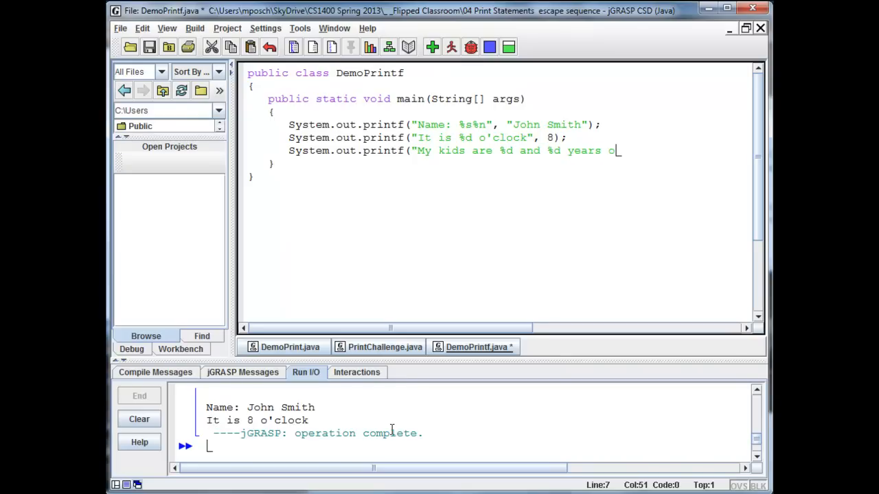
pyautogui.write('ld",')
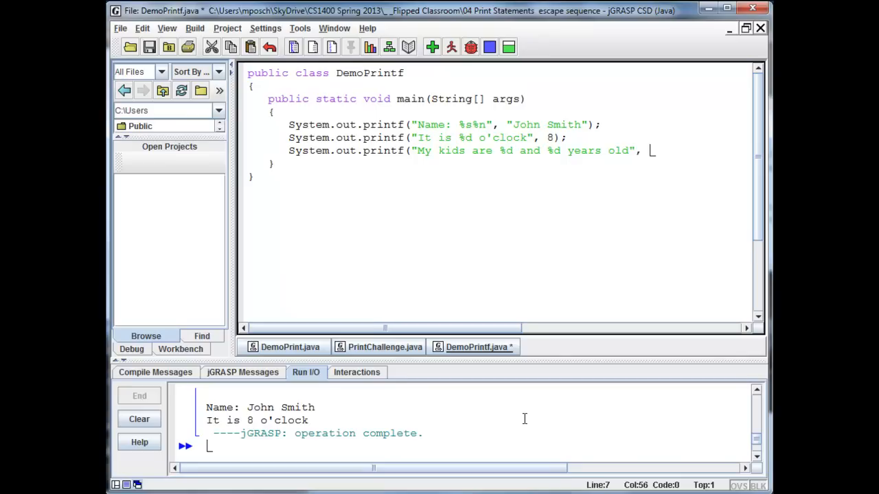
pyautogui.write('2, 4);')
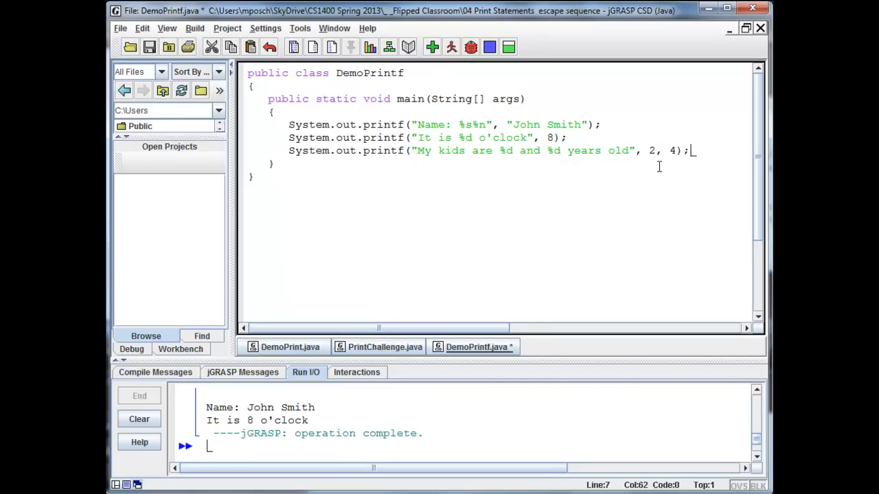
# - Add %n line breaks to the format strings, then compile and run the program
pyautogui.write('%n')
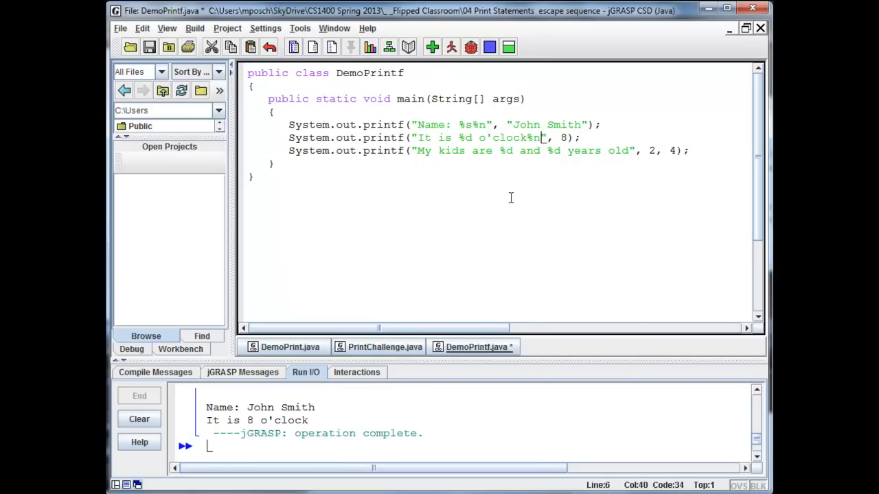
pyautogui.click(629, 150)
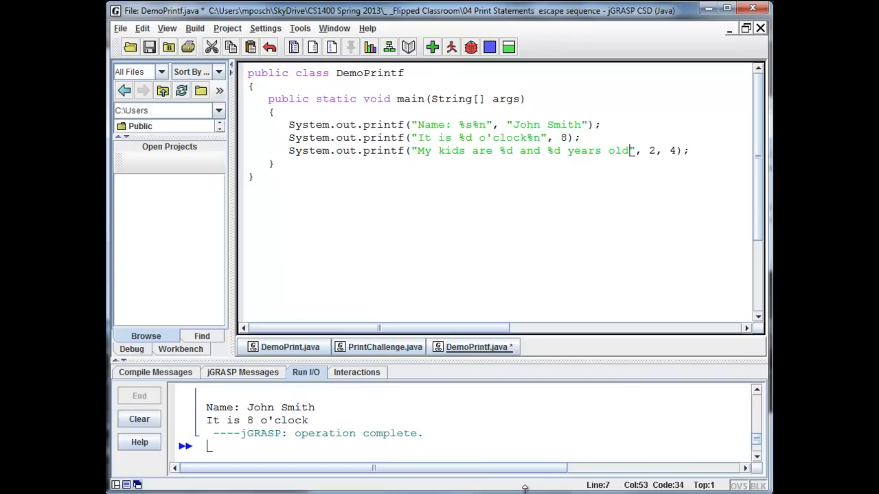
pyautogui.write('%n')
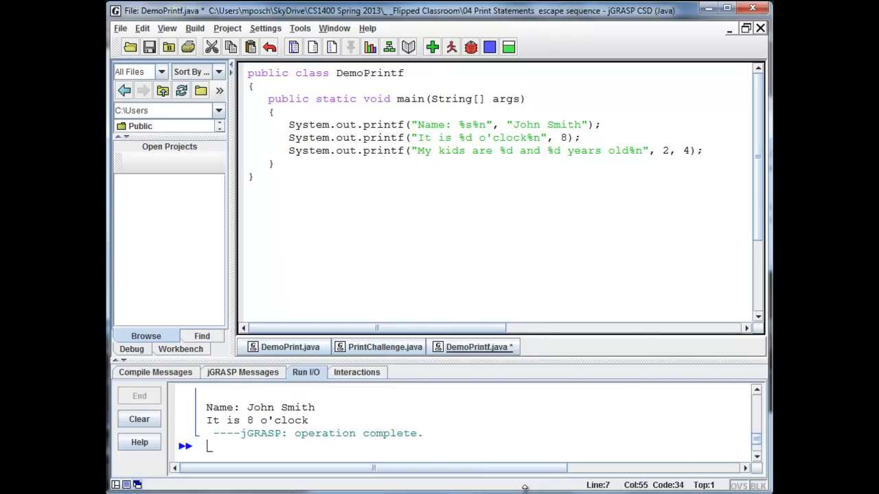
pyautogui.click(432, 47)
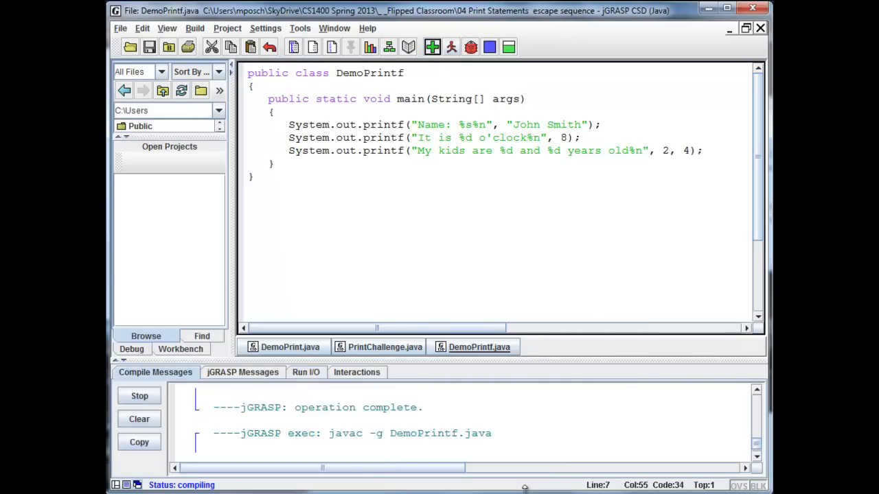
pyautogui.click(452, 47)
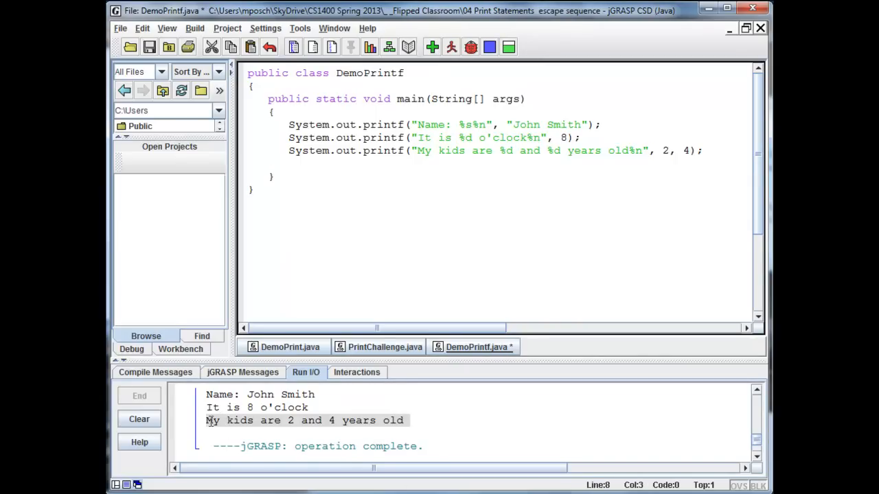
# - Type printf("My son's name is %s and he is %d years old", "Daniel", 2)
pyautogui.write('System.o')
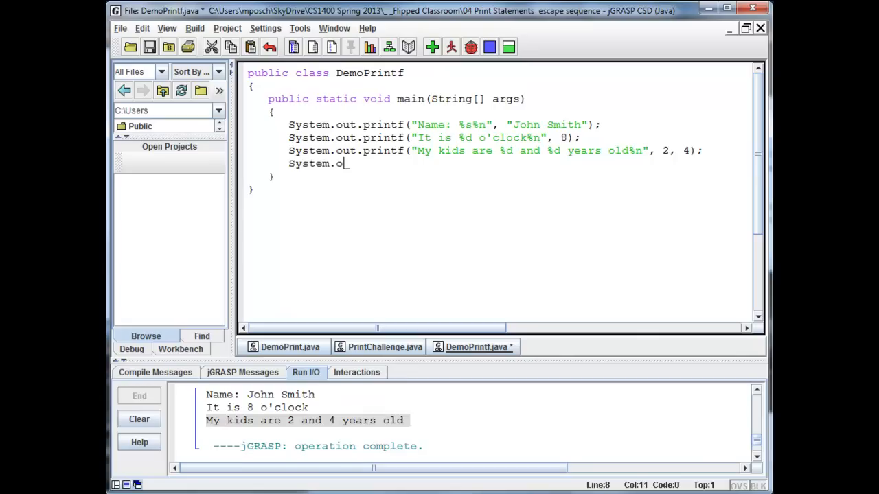
pyautogui.write('ut.printf(')
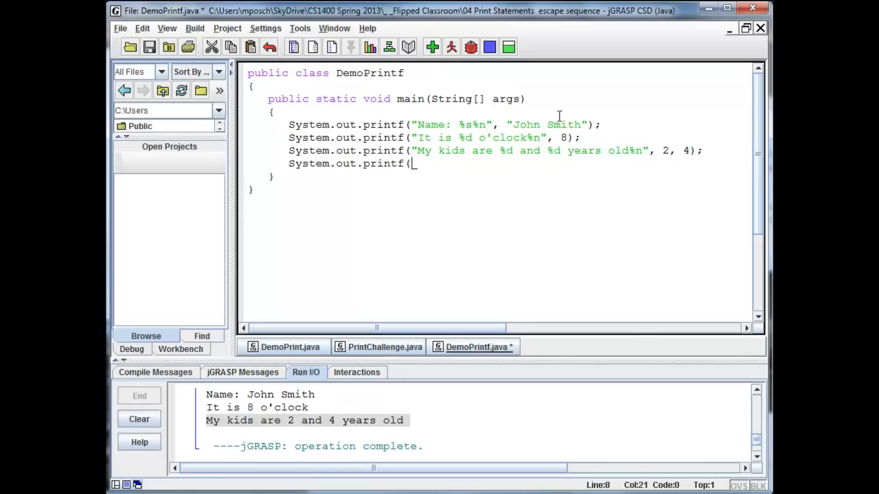
pyautogui.write('"My son\'')
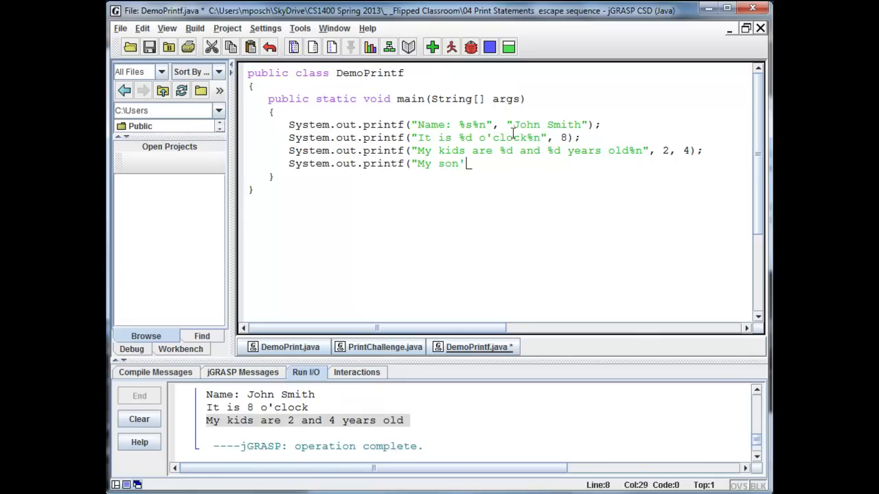
pyautogui.write('s name is')
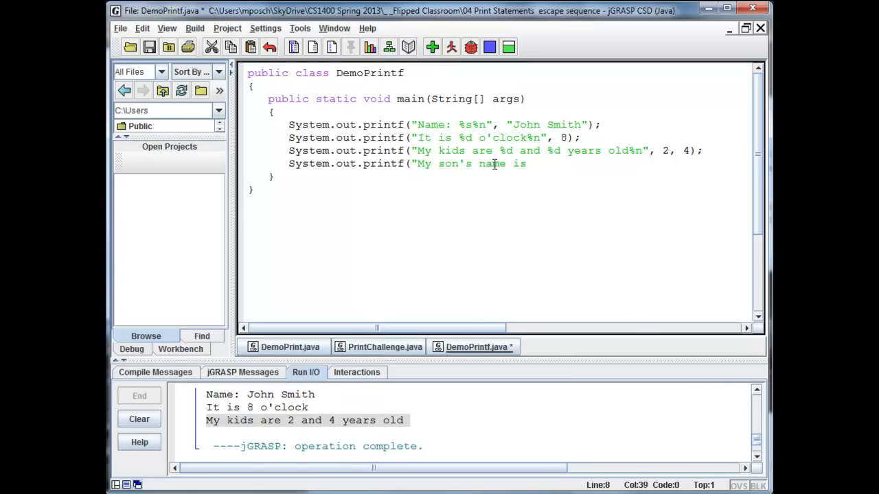
pyautogui.write('%s and he')
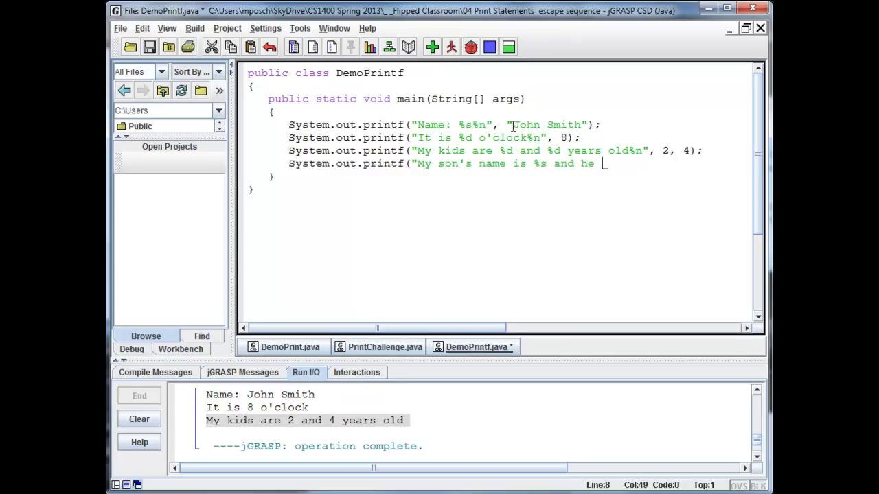
pyautogui.write('is %d ye')
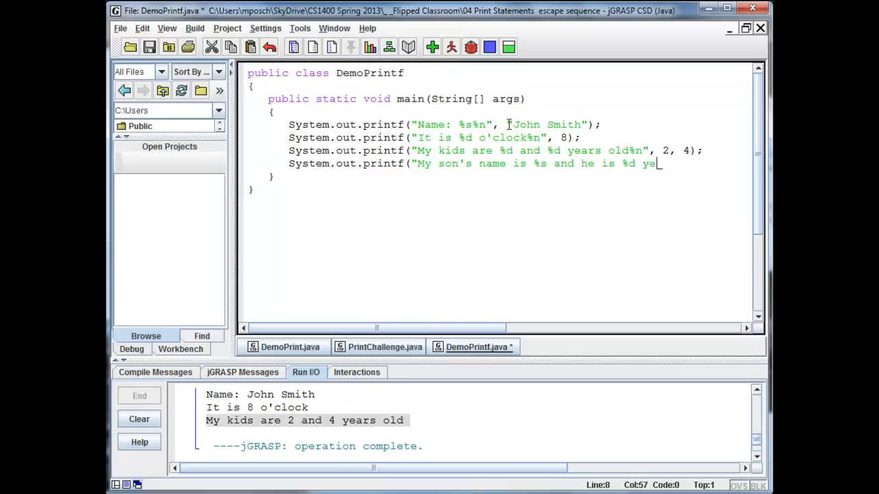
pyautogui.write('ars old"')
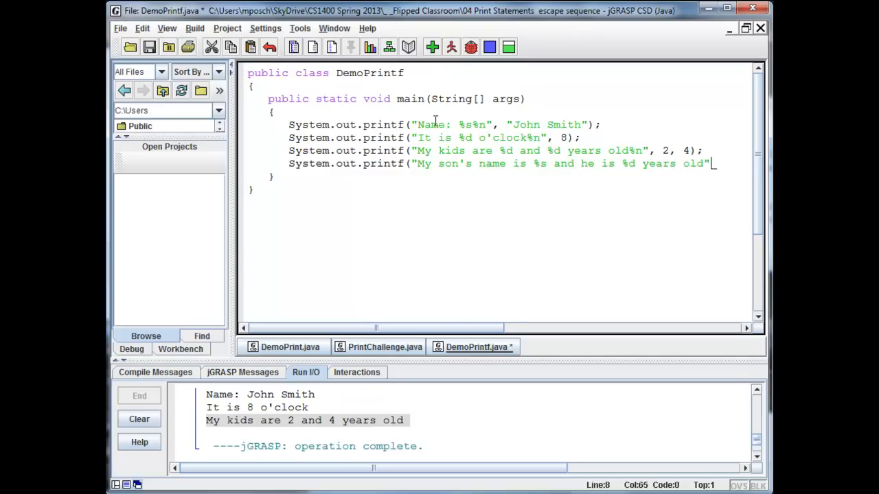
pyautogui.write(', "Daniel')
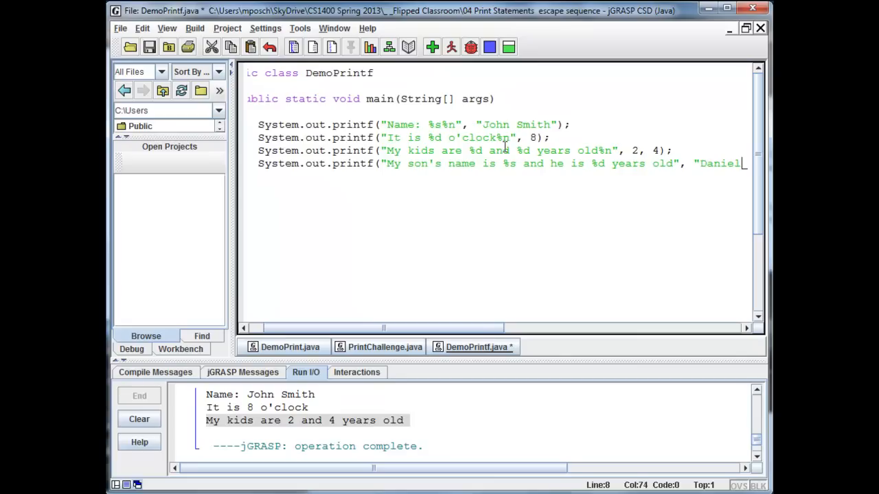
pyautogui.write(', 2);')
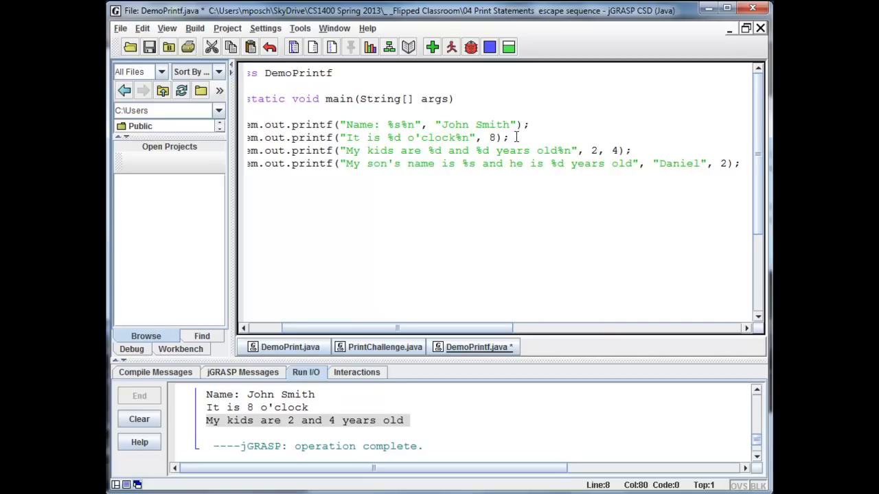
# - Delete the line break inside the son's-name string so it sits on one line
pyautogui.hscroll(-3)
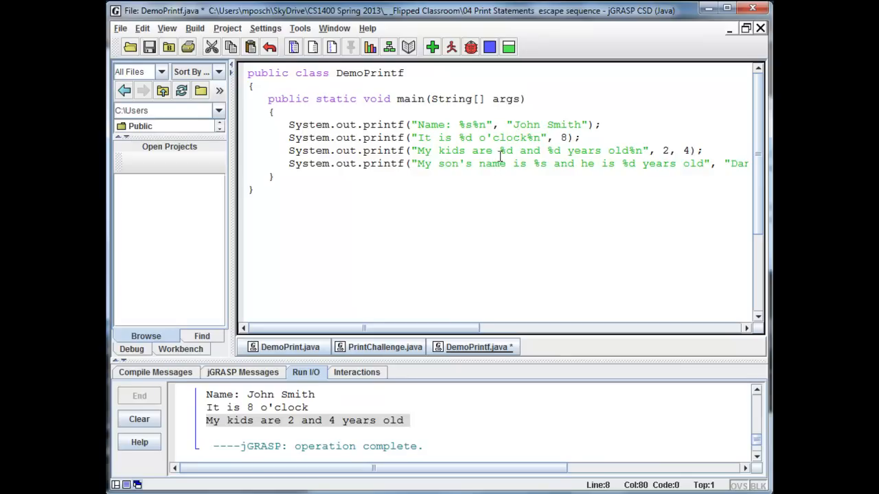
pyautogui.moveTo(642, 137)
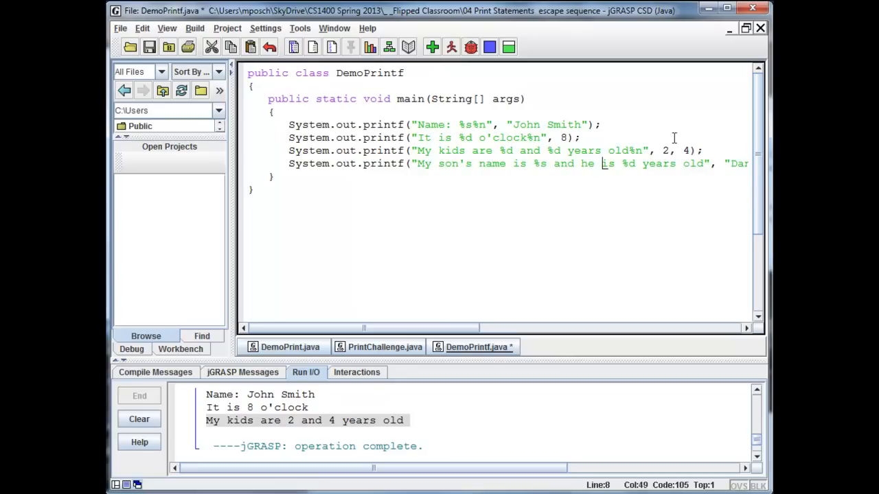
pyautogui.moveTo(686, 259)
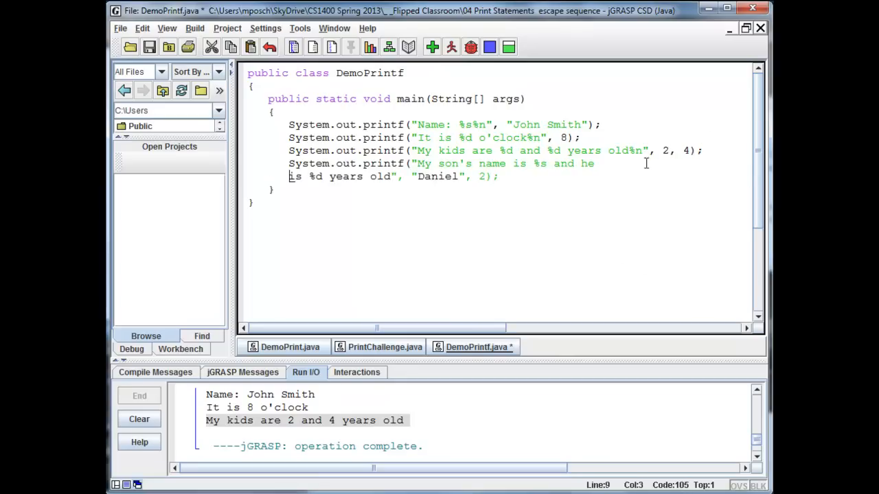
pyautogui.moveTo(545, 164)
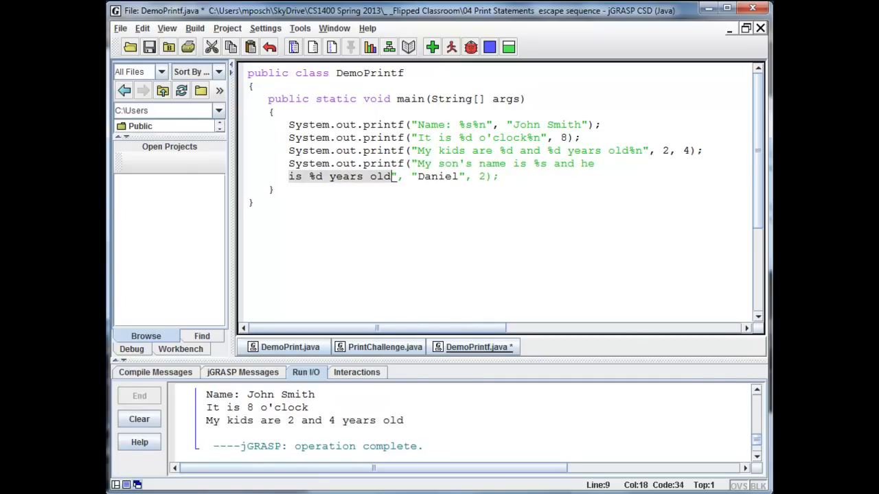
pyautogui.moveTo(721, 277)
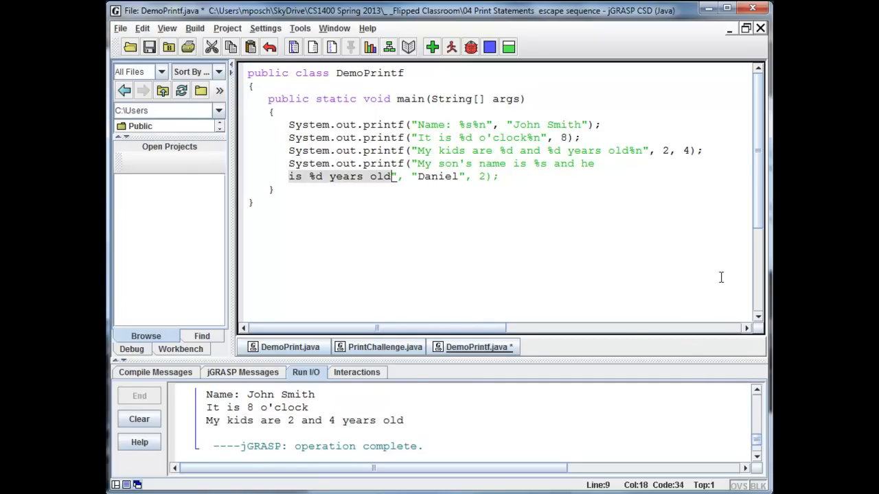
pyautogui.press('Delete')
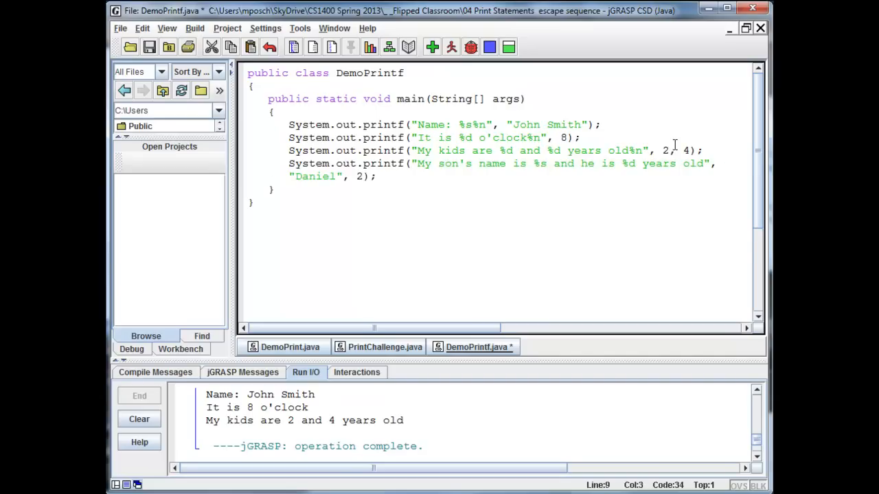
pyautogui.moveTo(636, 137)
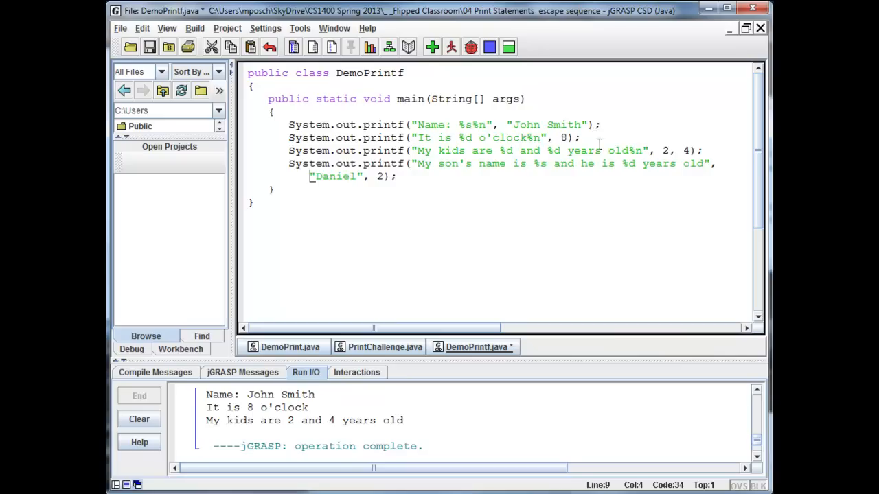
pyautogui.moveTo(689, 192)
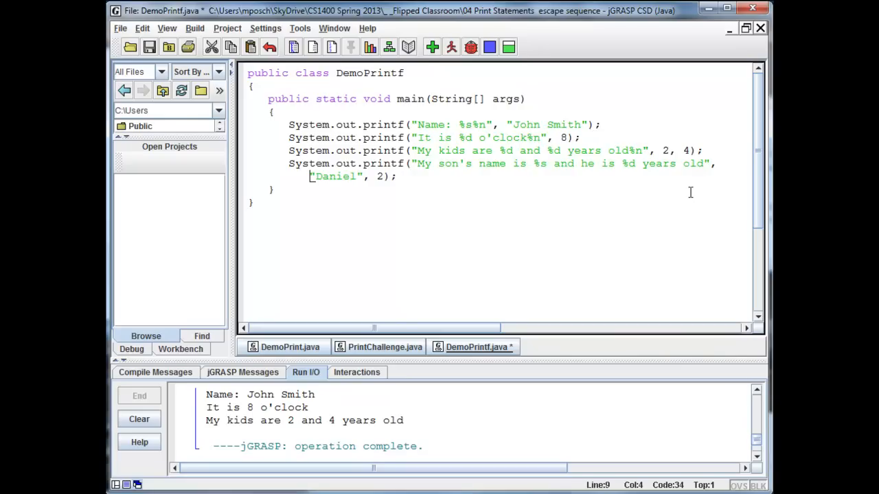
pyautogui.click(375, 176)
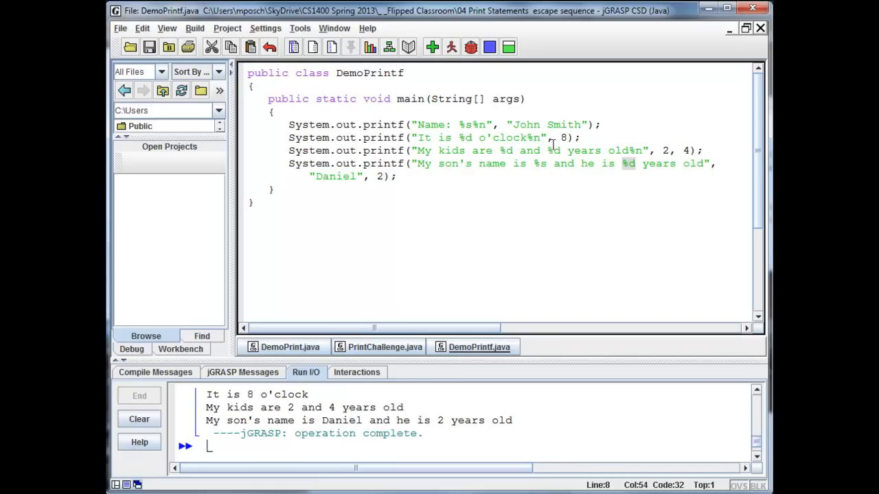
# - Click in the editor near the son's printf line before running
pyautogui.click(560, 150)
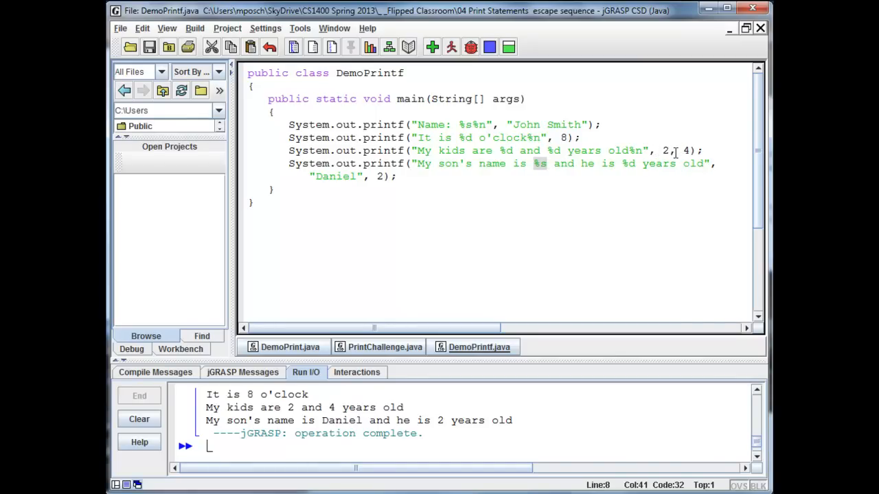
pyautogui.moveTo(650, 155)
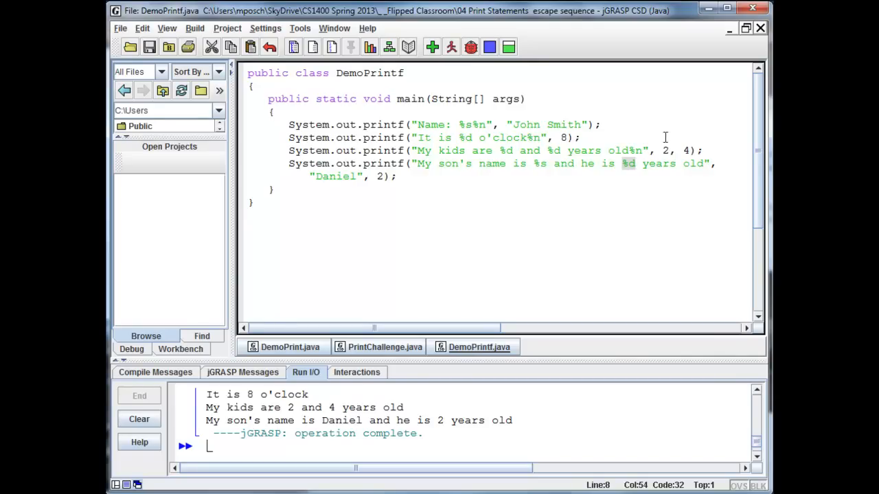
pyautogui.moveTo(651, 151)
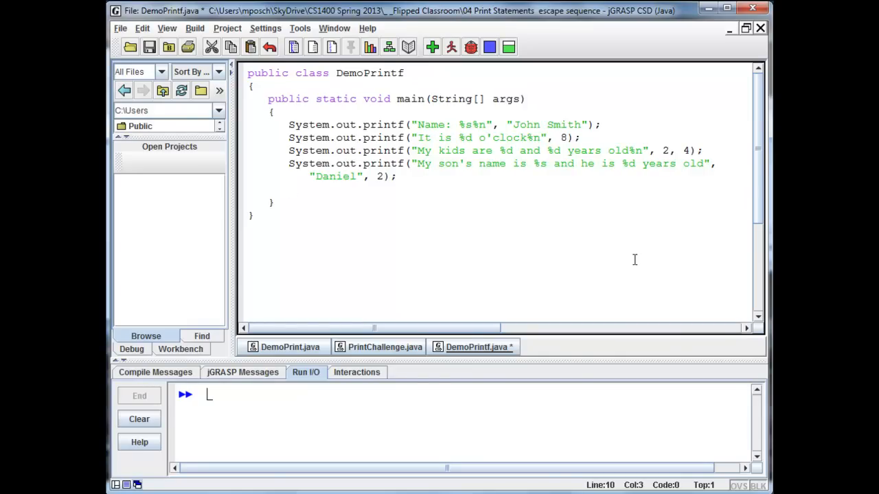
# - Add System.out.println(); and end the Daniel format string with %n
pyautogui.write('s')
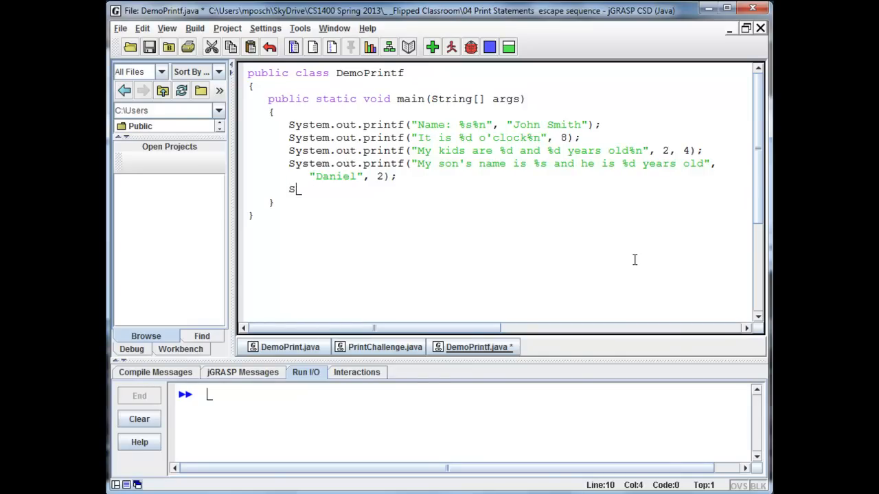
pyautogui.write('ystem.out.print')
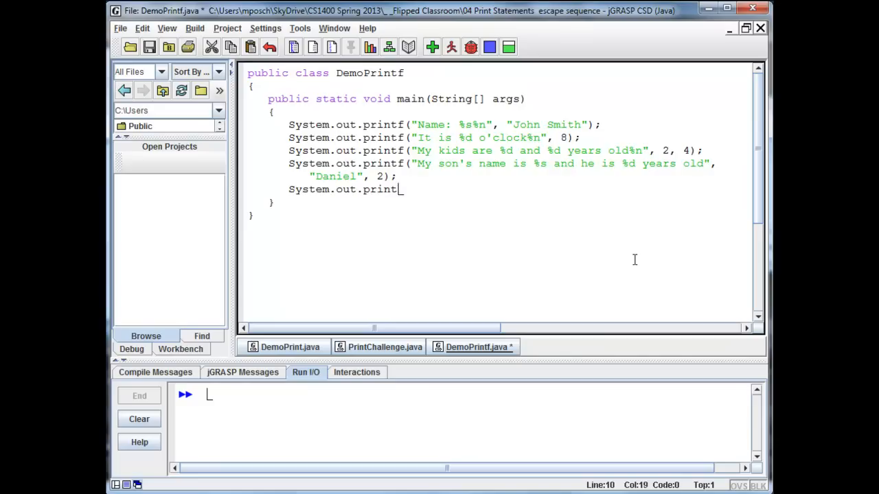
pyautogui.write('ln();')
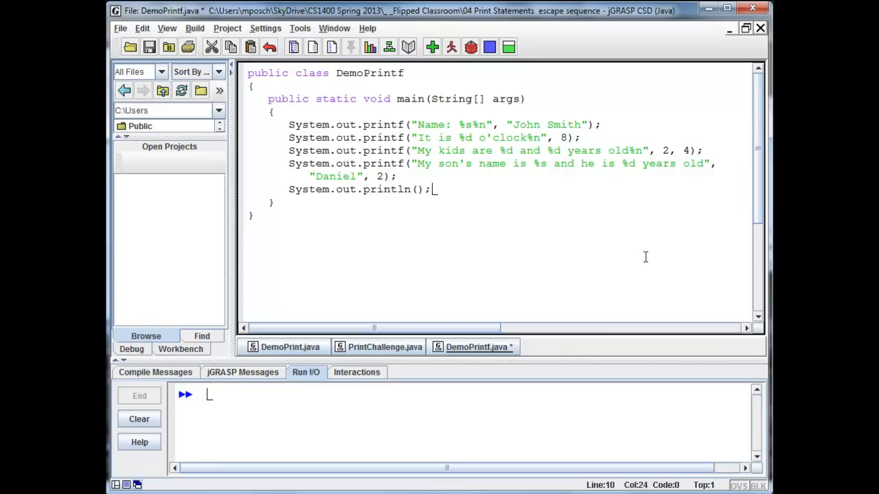
pyautogui.click(707, 163)
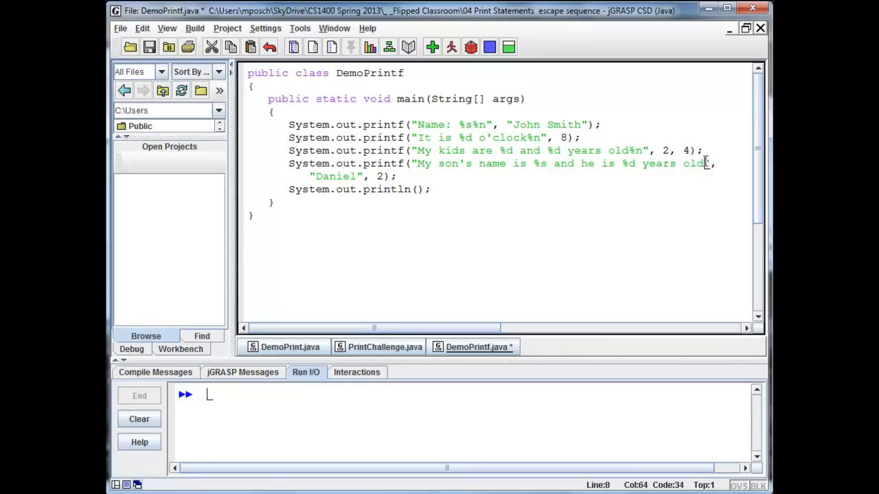
pyautogui.write('%n')
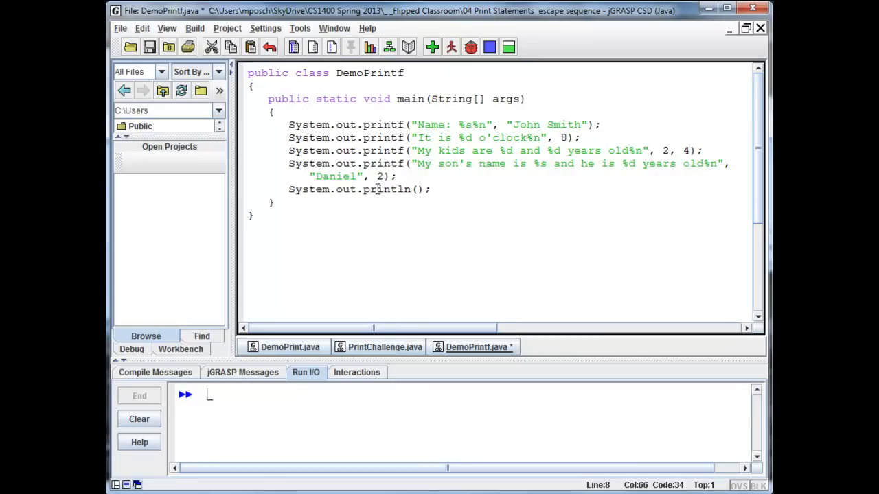
pyautogui.click(431, 189)
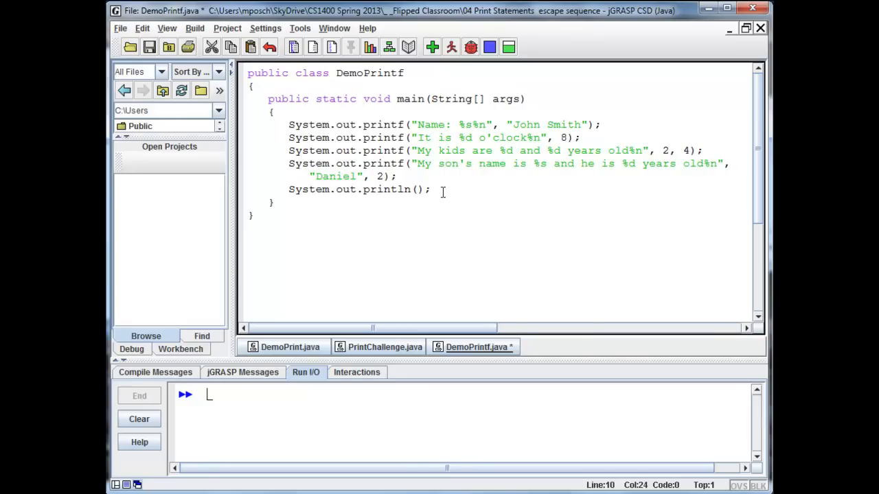
pyautogui.press('Enter')
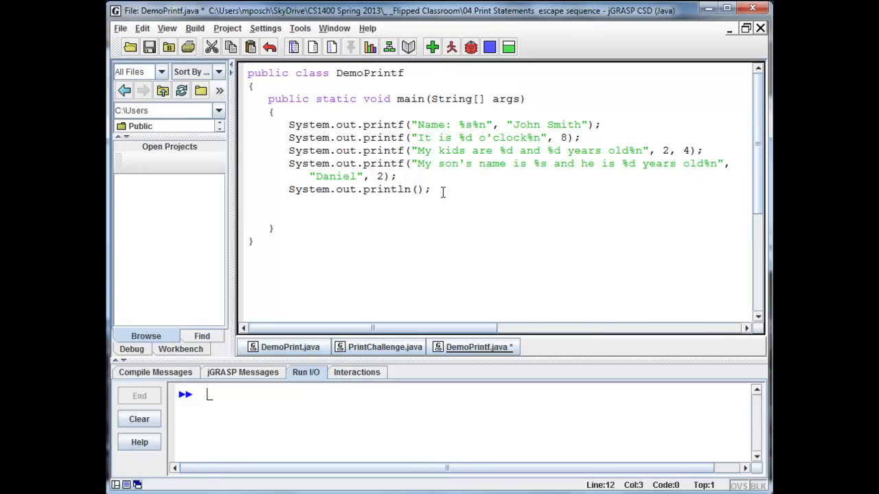
# - Add System.out.print("one\ntwo\nthree\n"); then compile and run the program
pyautogui.write('System.out.p')
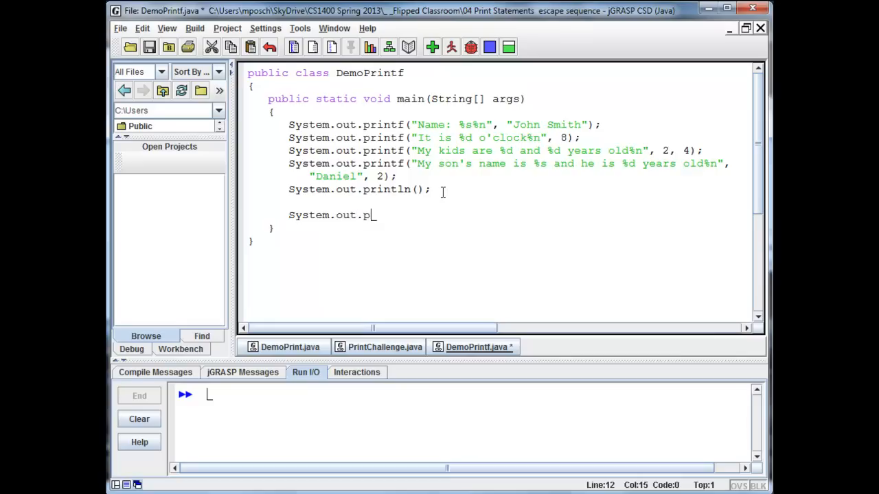
pyautogui.write('rint("')
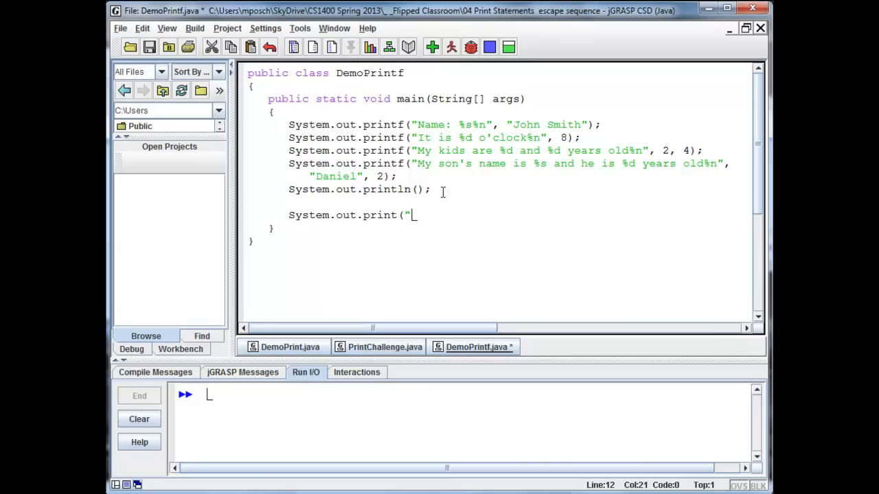
pyautogui.write('one')
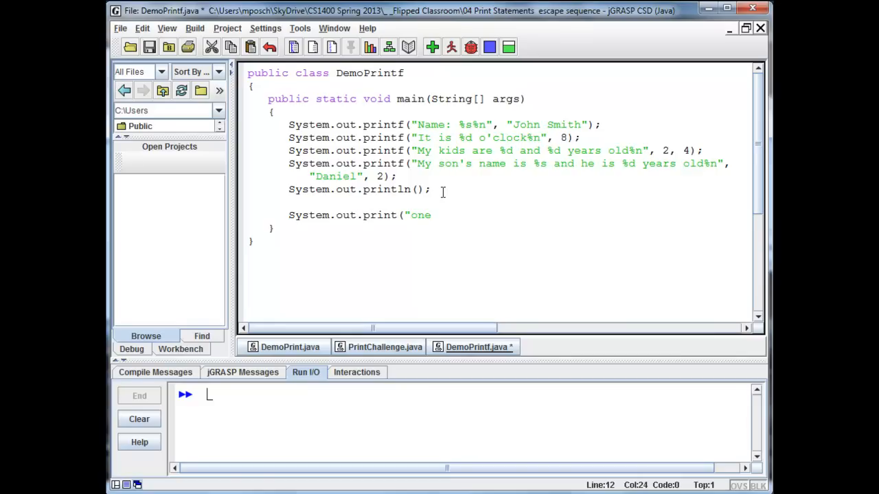
pyautogui.write('\\ntwo')
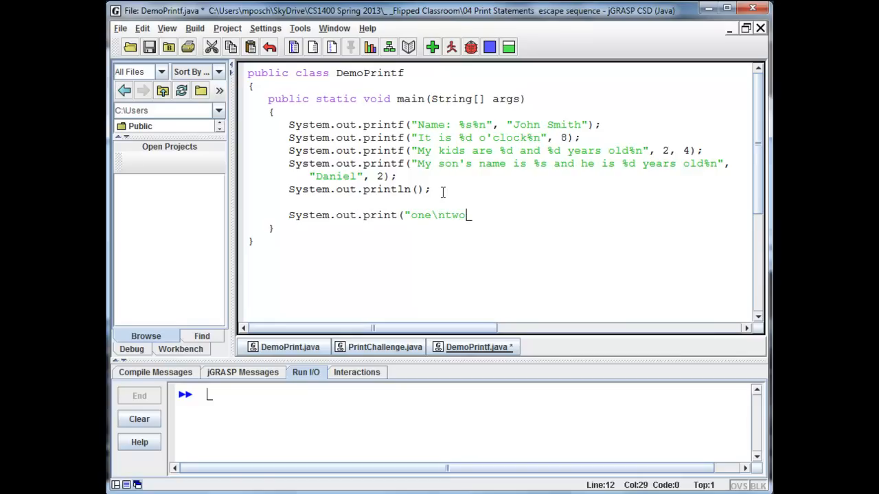
pyautogui.write('\\nthre')
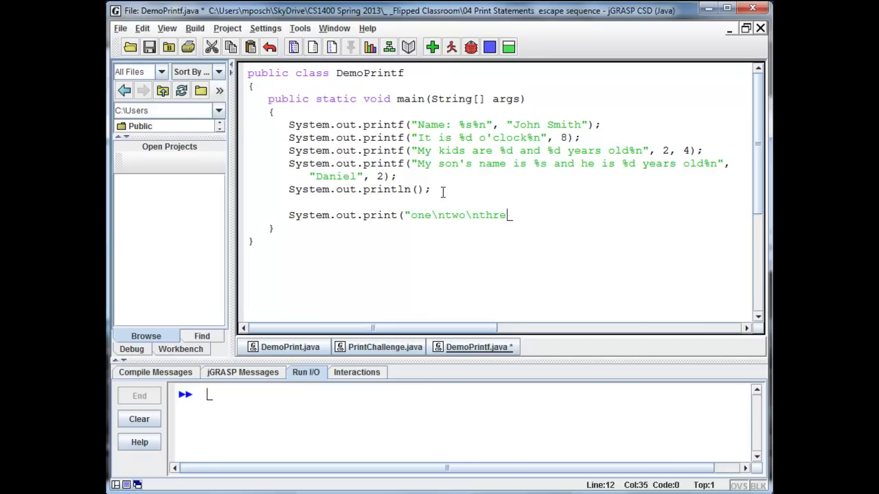
pyautogui.write('e\\n")')
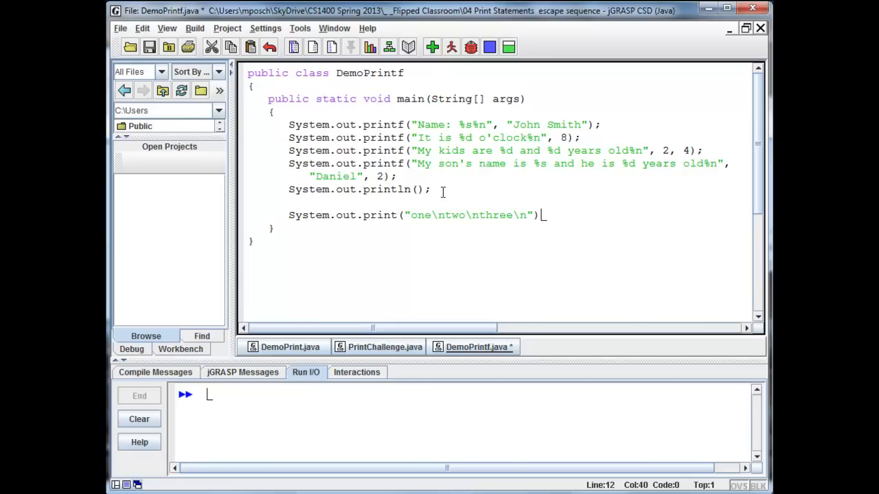
pyautogui.write(';')
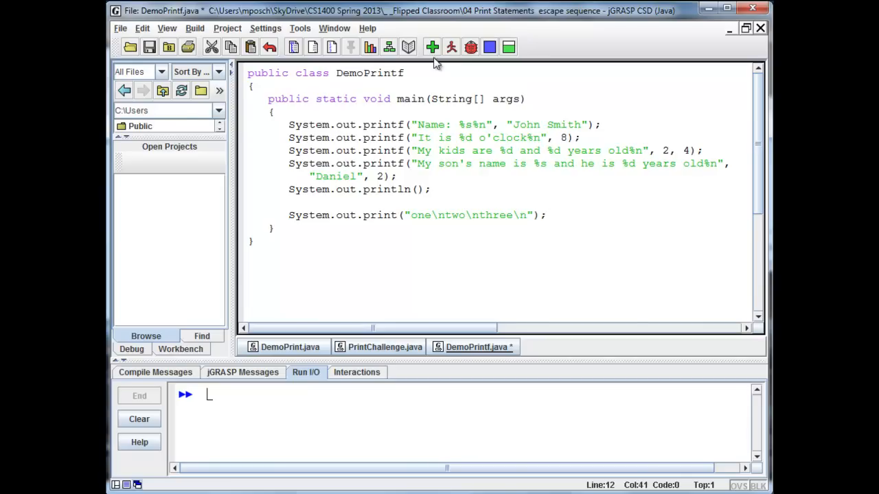
pyautogui.click(451, 47)
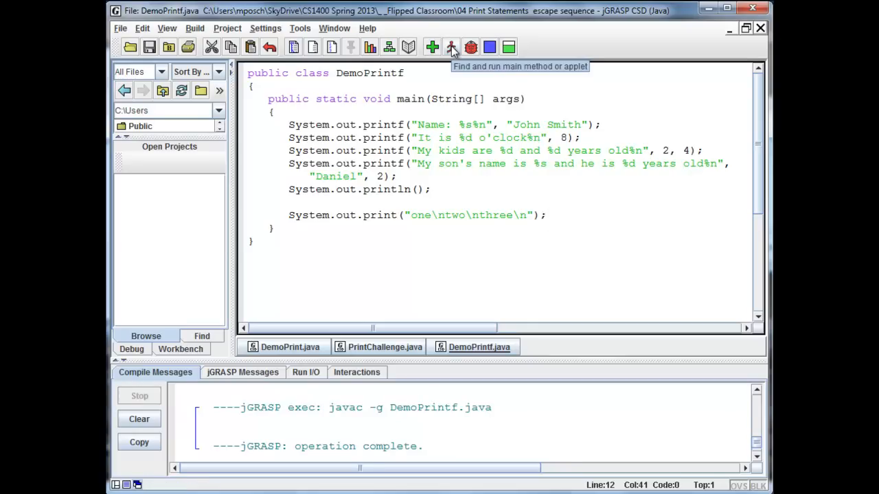
pyautogui.click(451, 47)
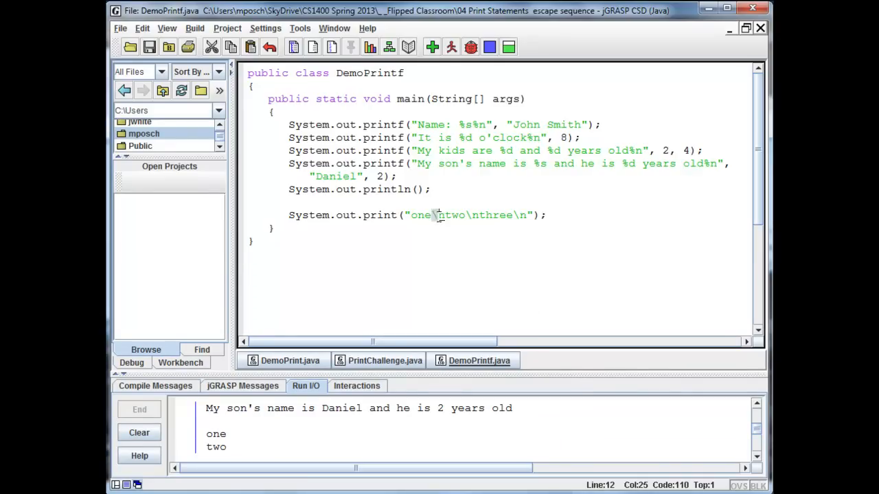
# - Change the first \n to %n, then compile and run, printing 'one%ntwo' literally
pyautogui.write('%')
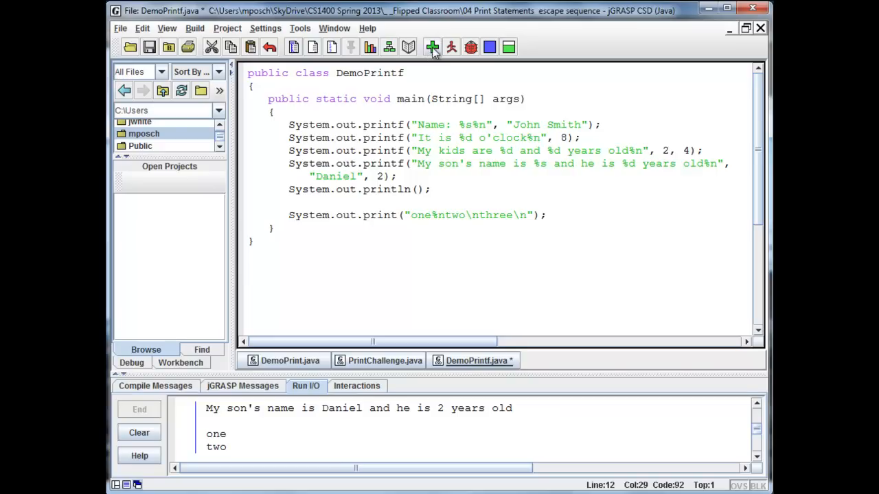
pyautogui.click(431, 46)
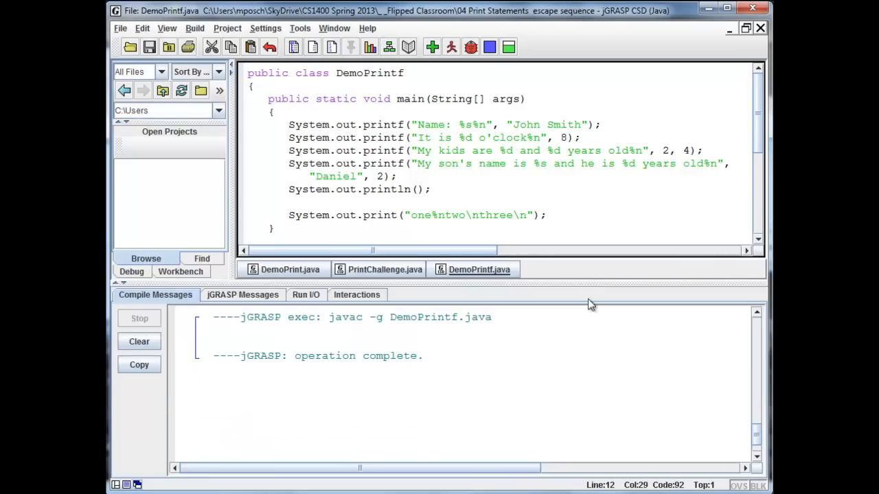
pyautogui.click(451, 47)
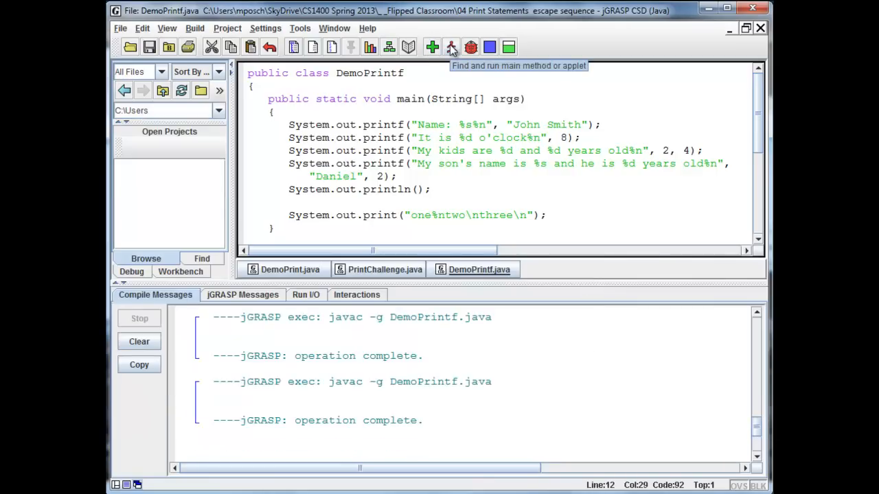
pyautogui.click(451, 47)
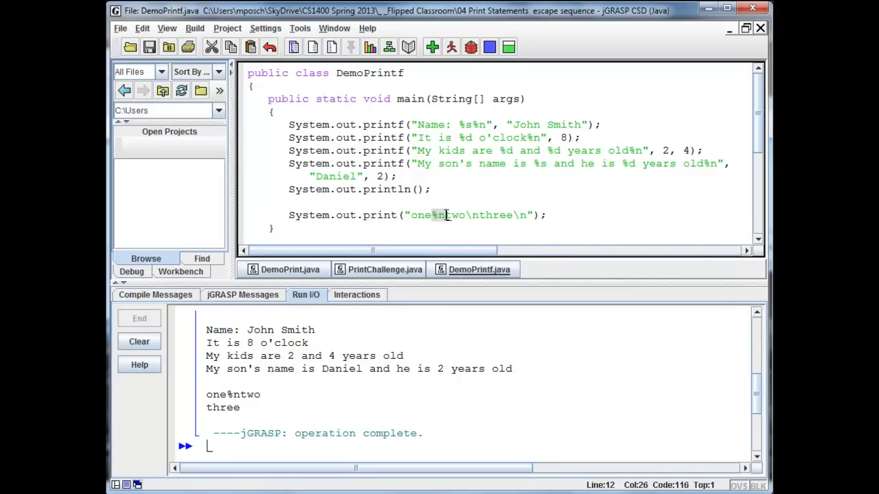
pyautogui.moveTo(458, 345)
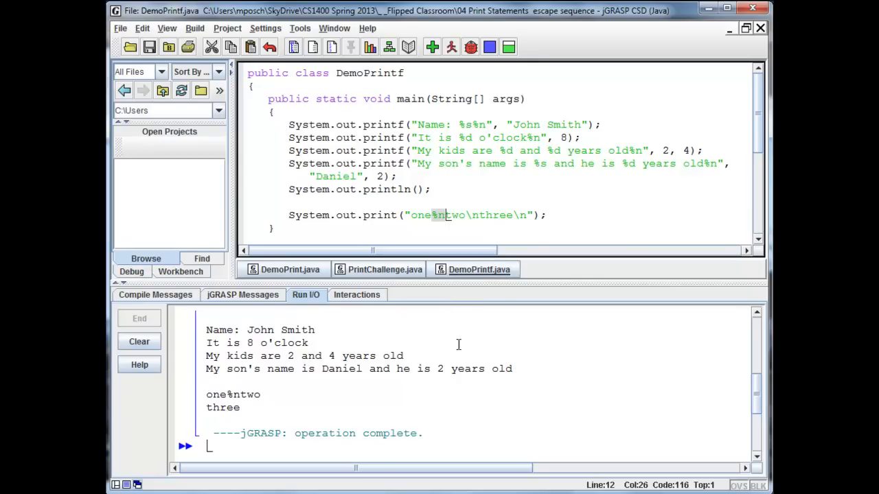
pyautogui.moveTo(232, 396)
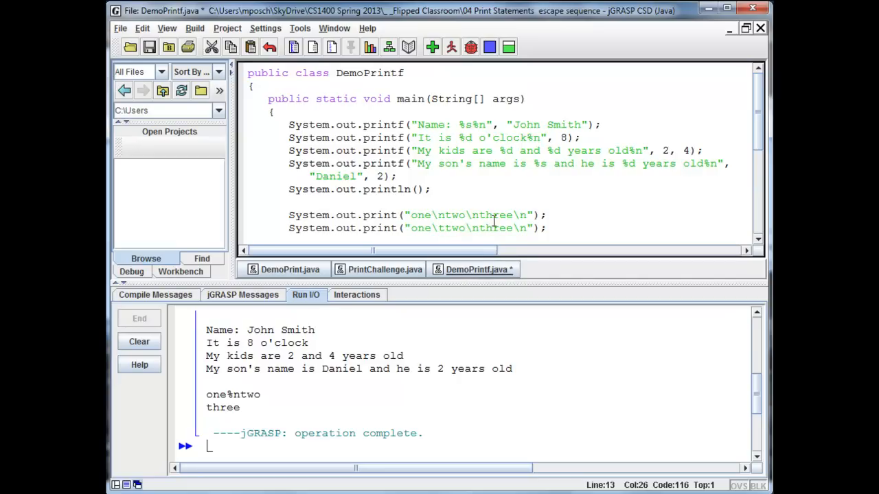
pyautogui.moveTo(458, 229)
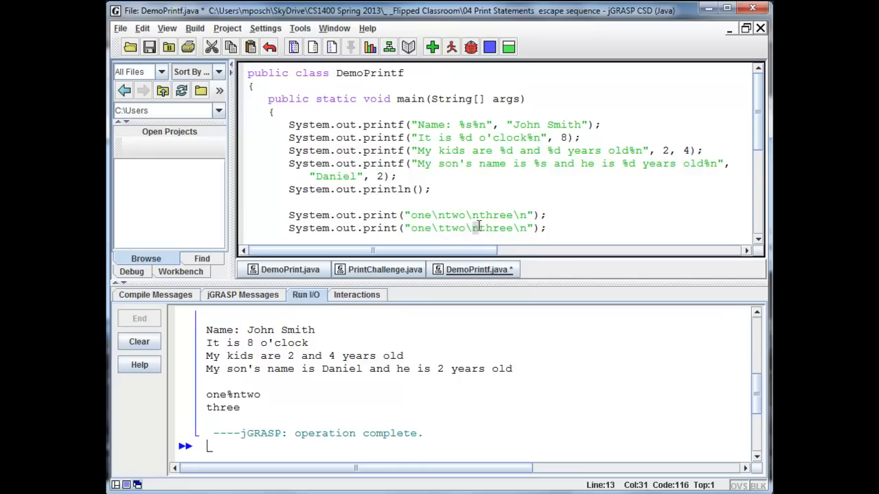
# - Compile and run to show 'one two three' tab-spaced, then select that print line
pyautogui.click(432, 47)
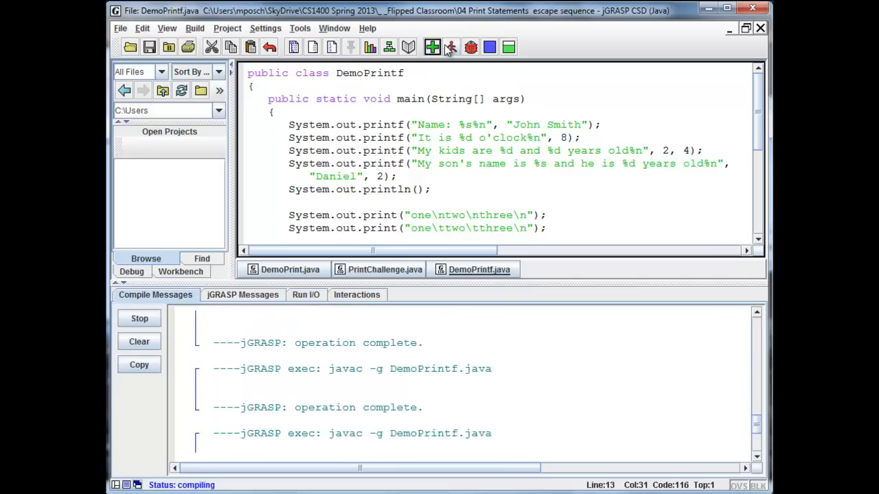
pyautogui.click(451, 46)
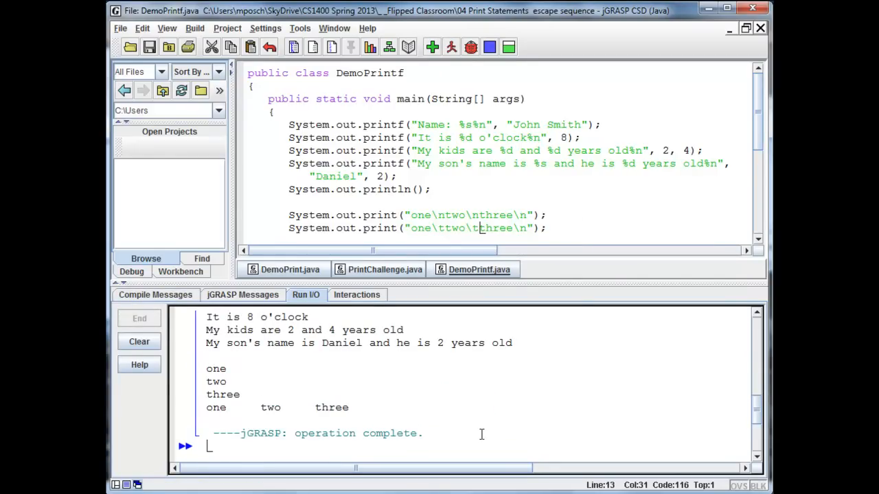
pyautogui.moveTo(506, 409)
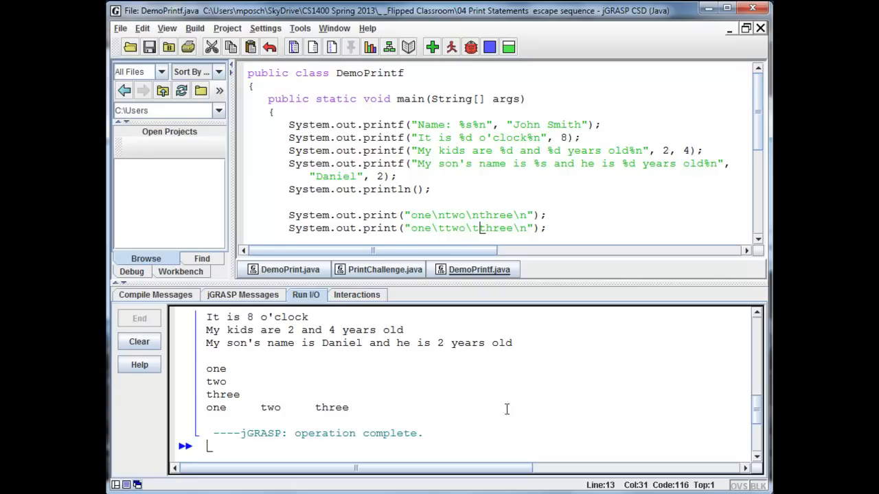
pyautogui.click(249, 236)
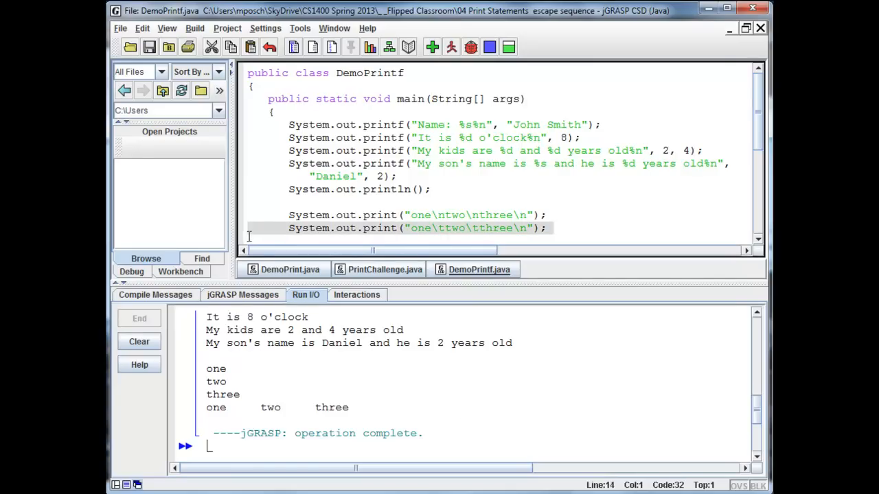
pyautogui.click(426, 228)
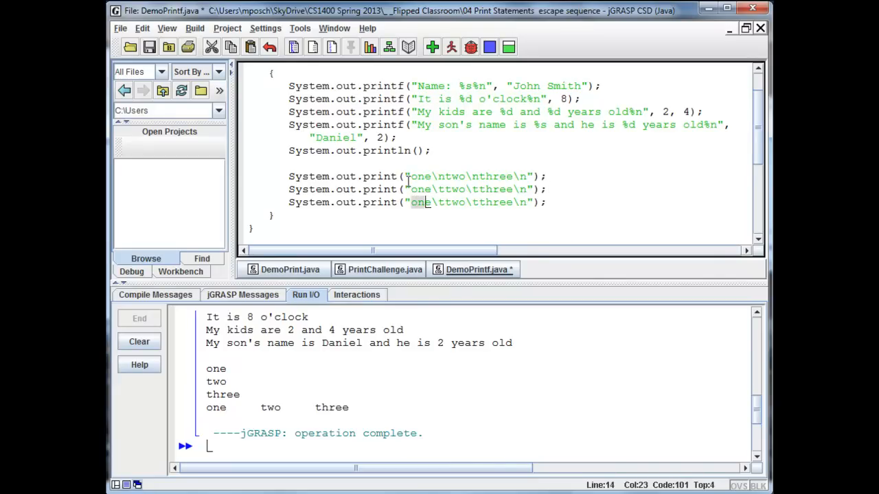
# - Edit the copied line to "foure\tfive\tsix\n", then compile and run it
pyautogui.write('four')
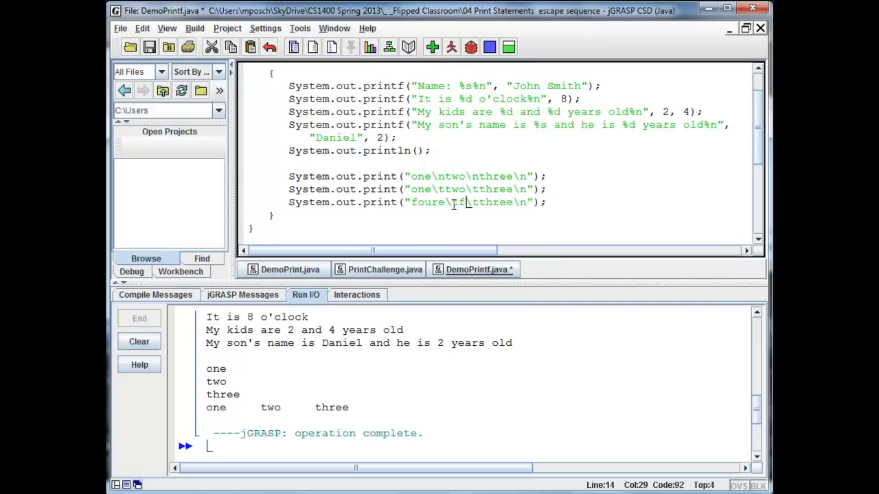
pyautogui.write('ive\\t')
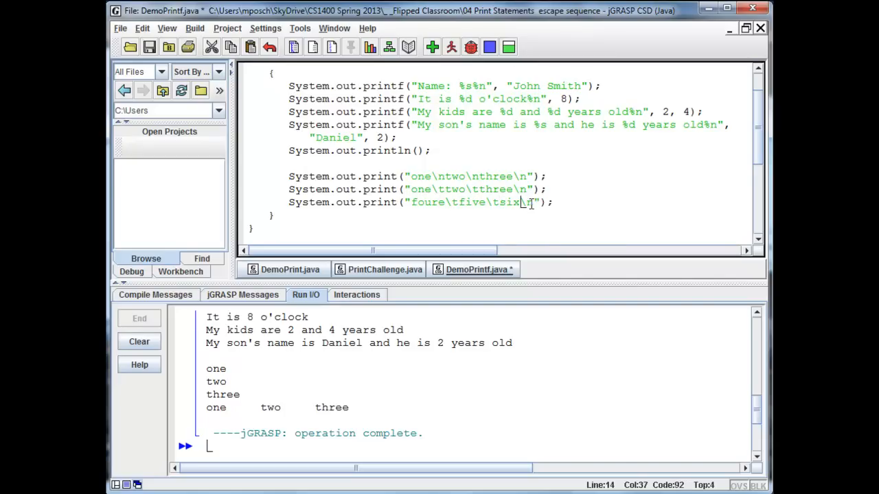
pyautogui.click(431, 46)
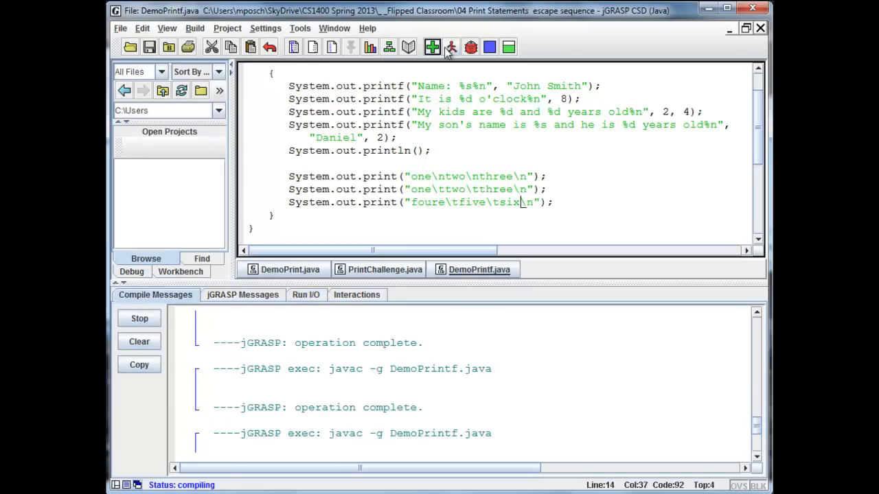
pyautogui.moveTo(451, 46)
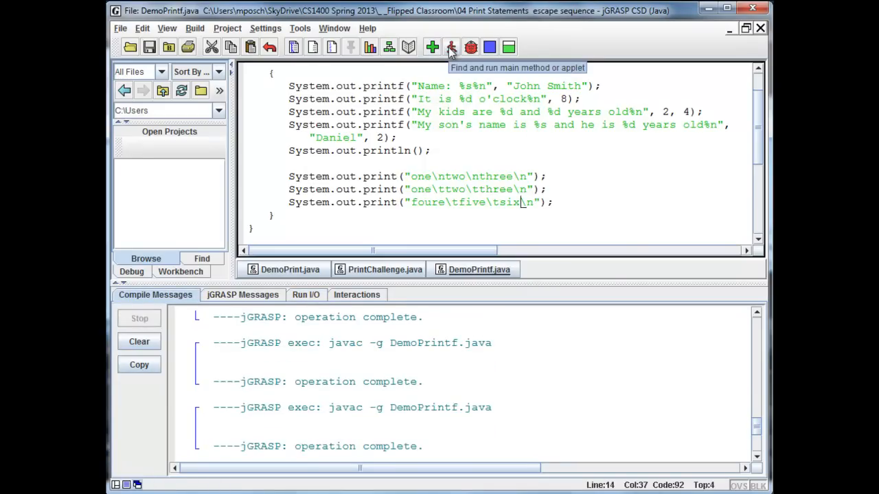
pyautogui.click(451, 47)
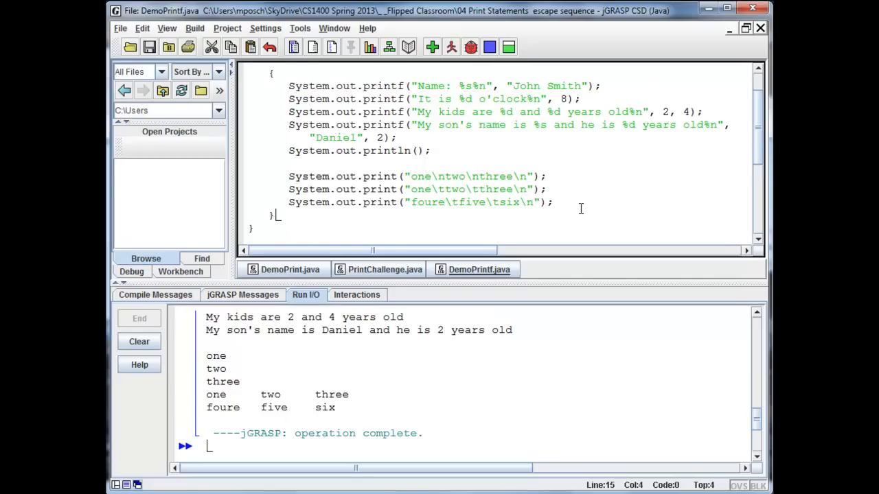
pyautogui.moveTo(478, 220)
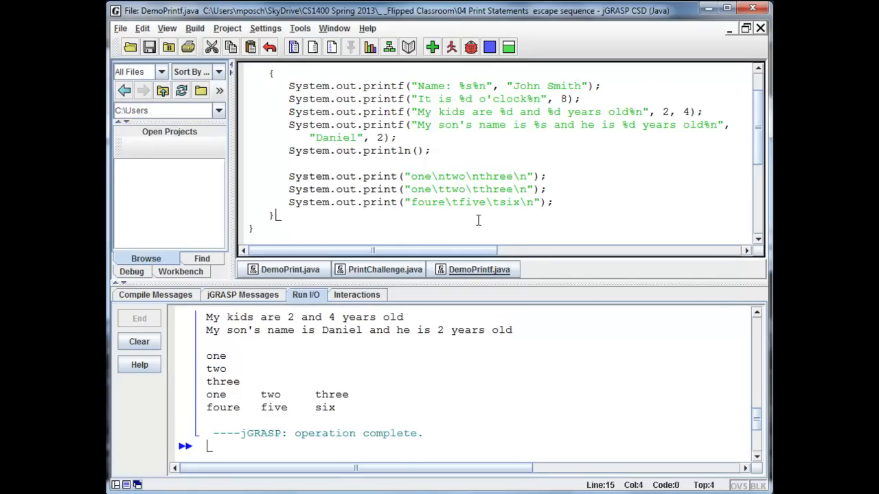
# - Type System.out.println("A backslash:\\ double quote:\" this is it\n") below the last print
pyautogui.click(555, 201)
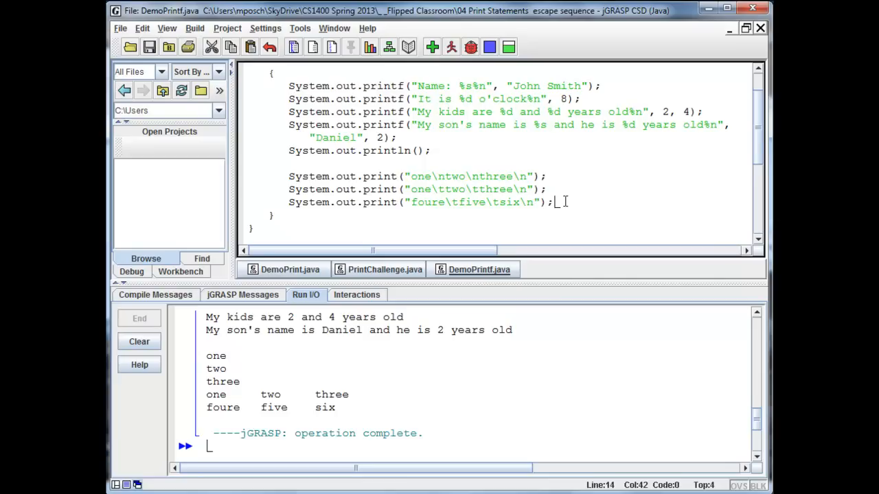
pyautogui.write('Sys')
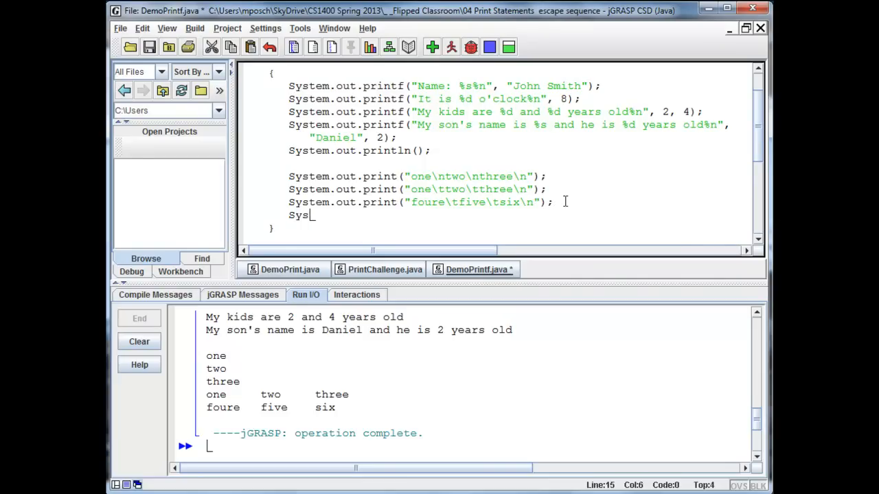
pyautogui.write('tem.out.print')
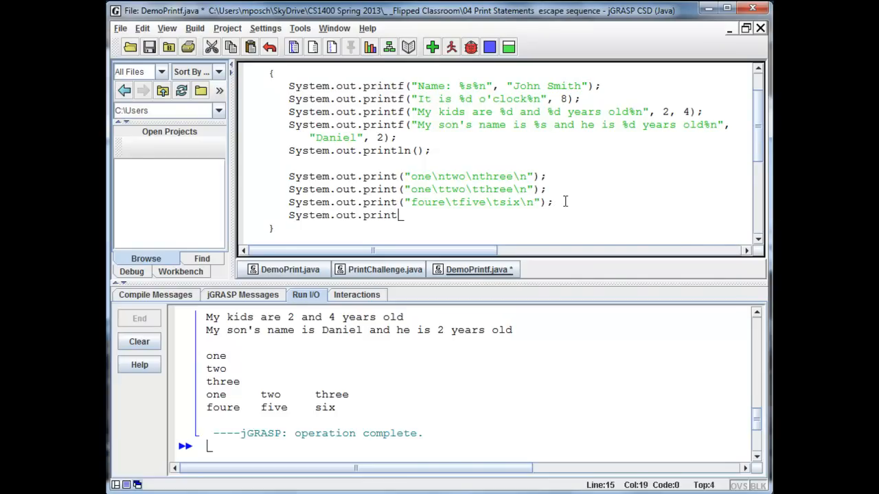
pyautogui.write('ln')
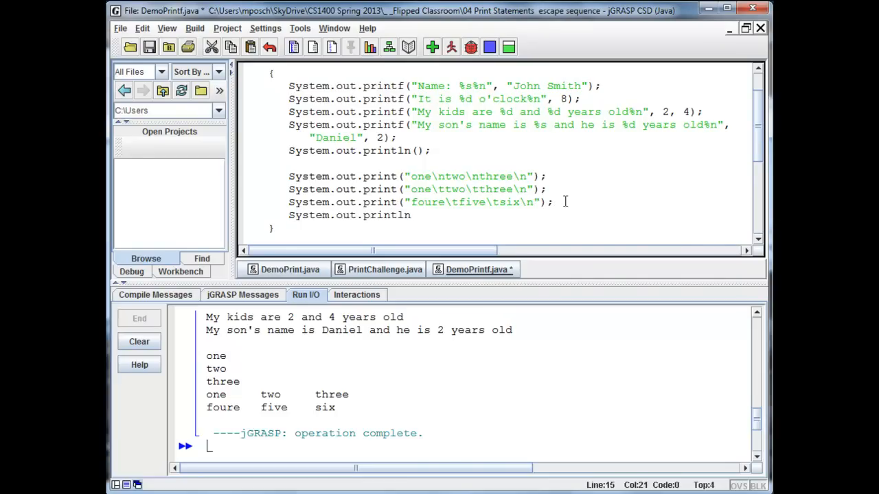
pyautogui.write('("')
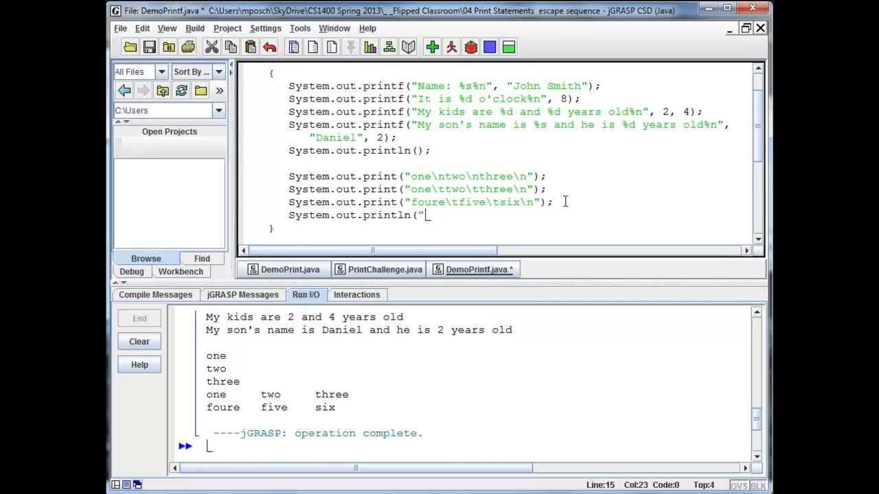
pyautogui.write('A')
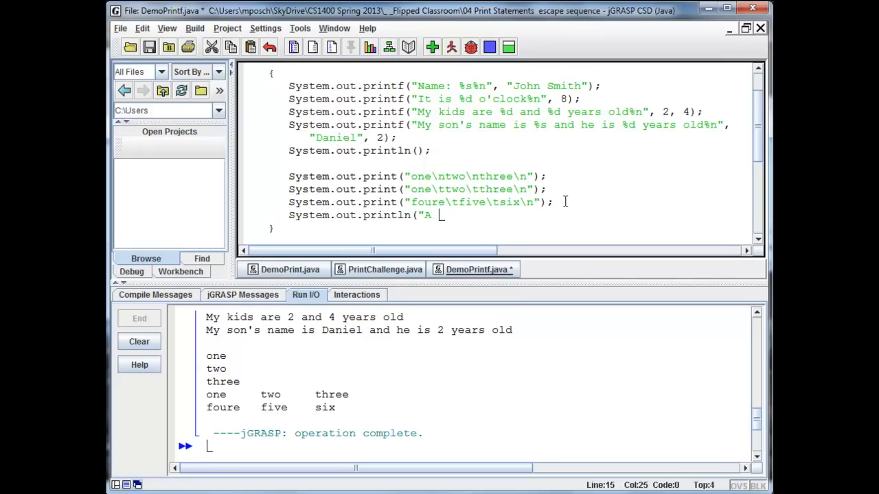
pyautogui.write('backslash:')
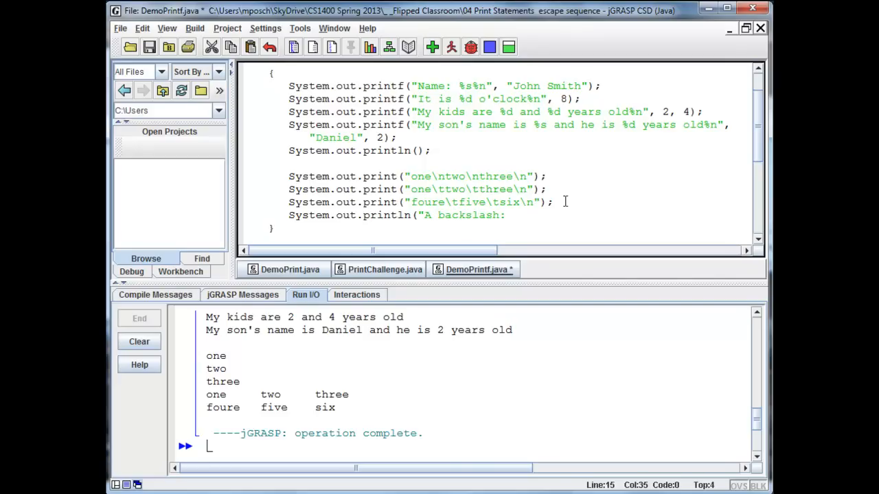
pyautogui.write('\\\\')
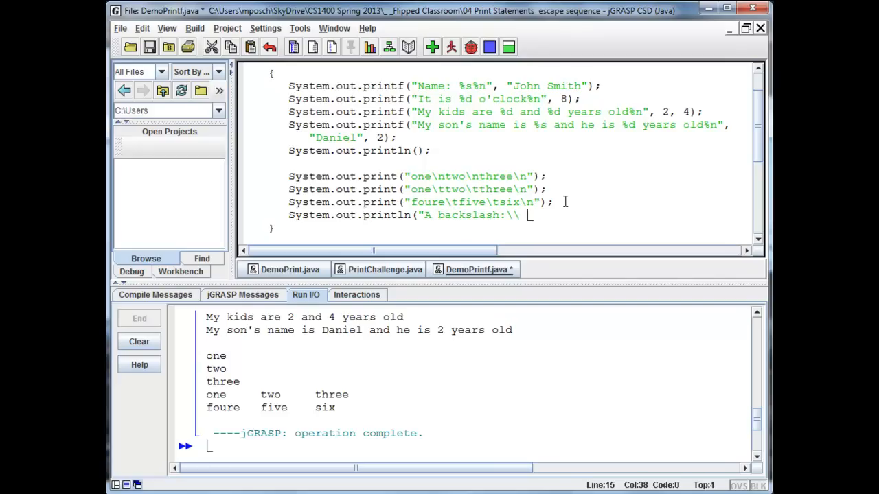
pyautogui.write('dou')
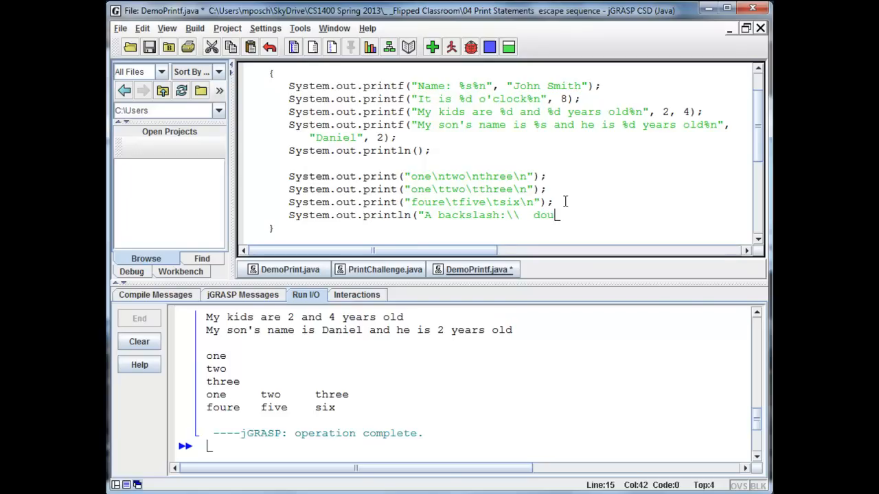
pyautogui.write('ble quote:')
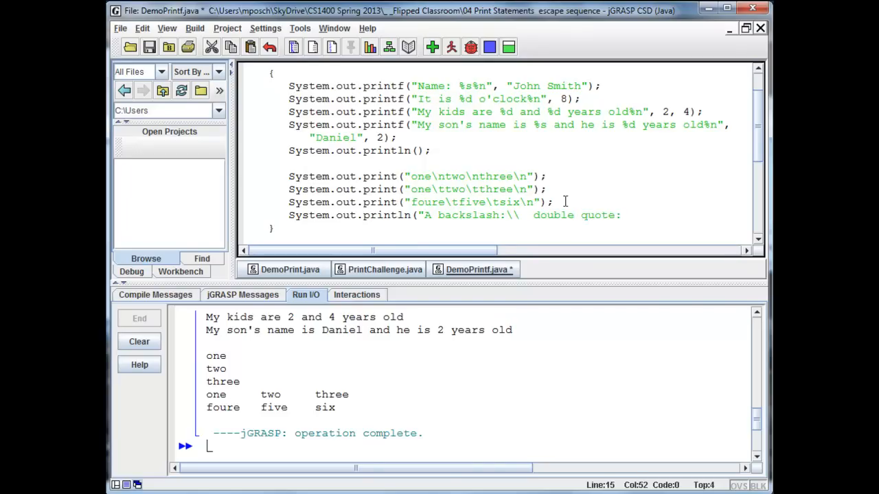
pyautogui.write('\\"')
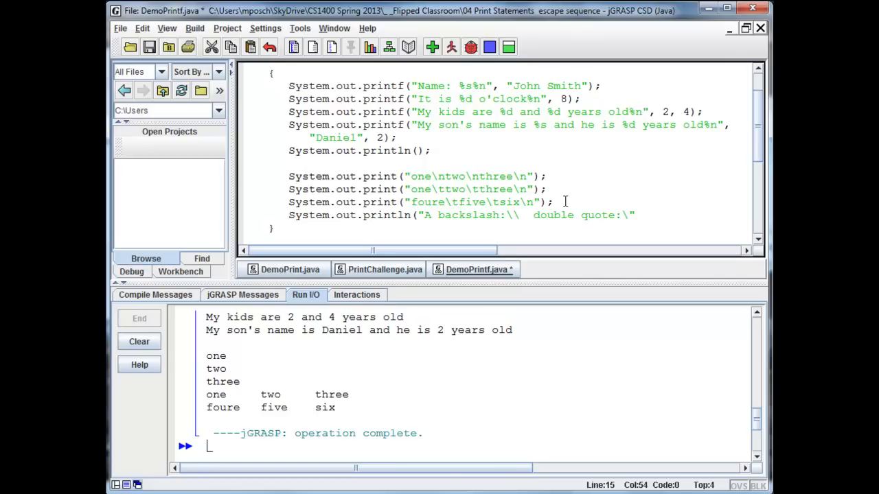
pyautogui.write('thi')
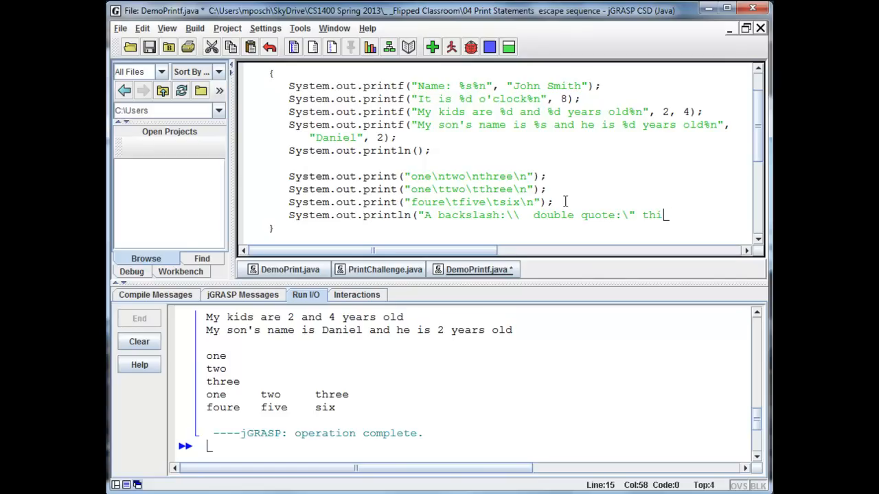
pyautogui.write('s is it')
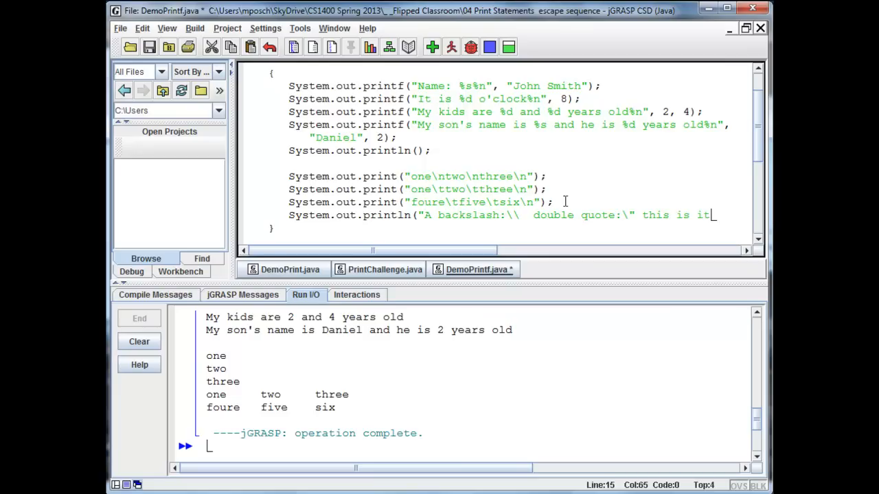
pyautogui.write('\\n");')
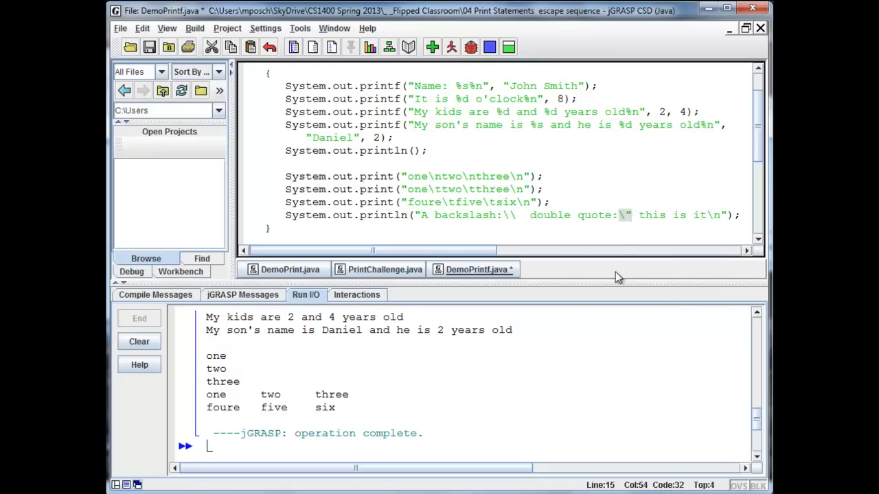
pyautogui.moveTo(621, 195)
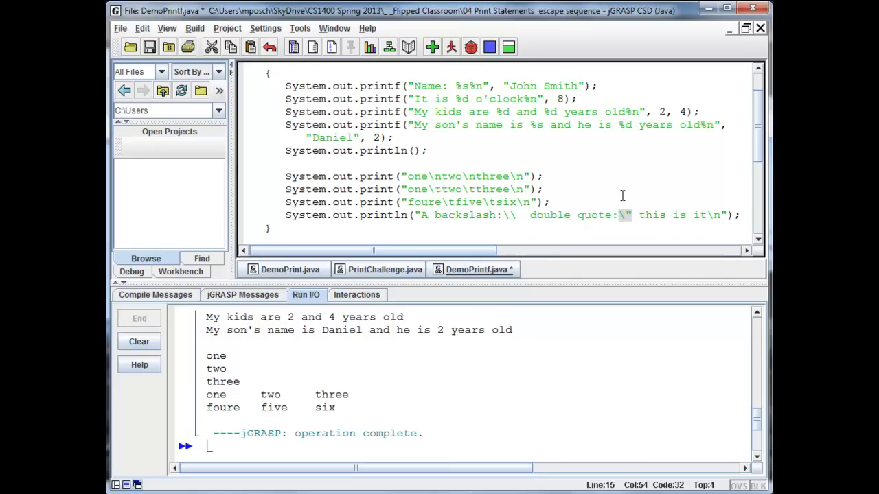
pyautogui.moveTo(410, 32)
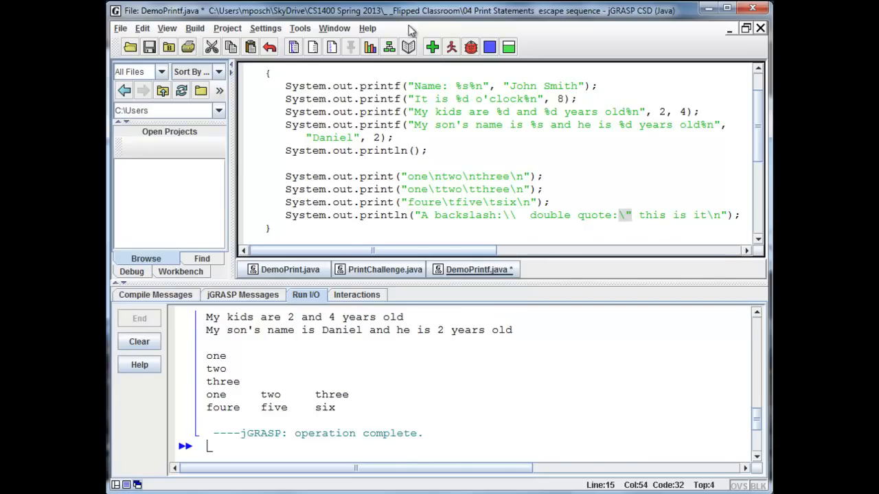
# - Compile and run DemoPrintf to show the backslash and double-quote output
pyautogui.click(451, 47)
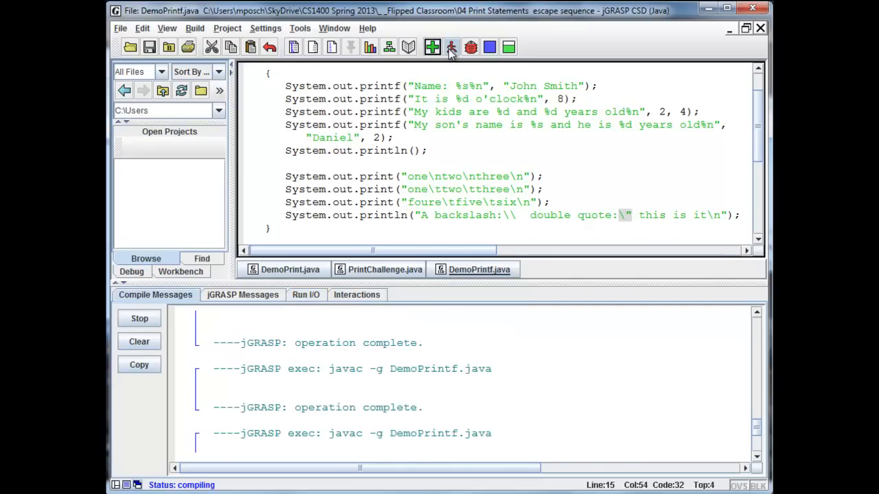
pyautogui.click(451, 47)
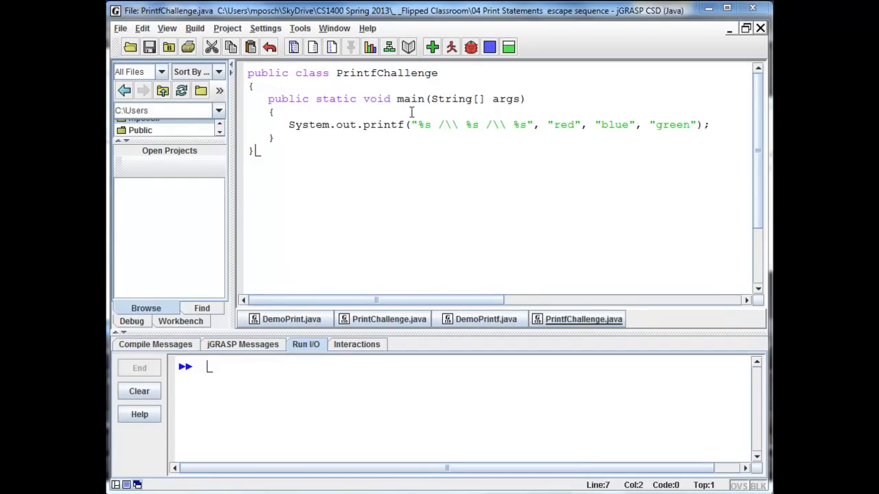
# - Walk through PrintfChallenge's printf, pointing out the %s placeholders and the green argument
pyautogui.click(304, 125)
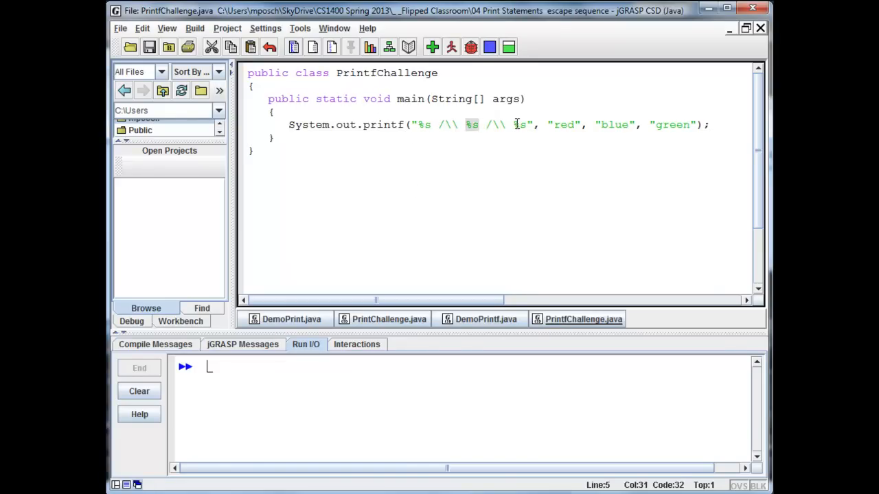
pyautogui.click(561, 125)
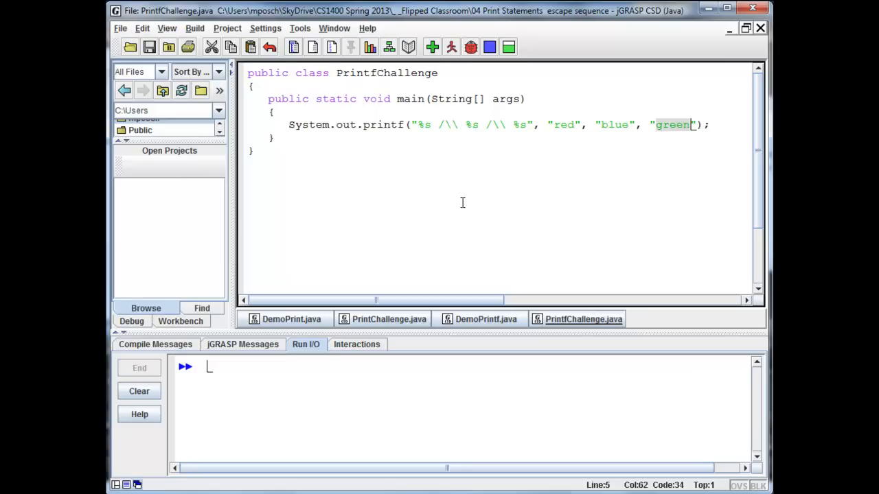
pyautogui.click(442, 124)
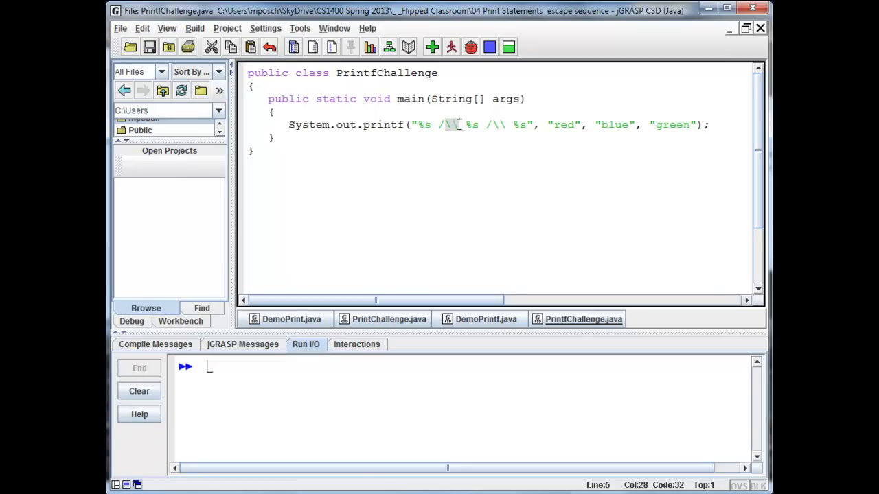
pyautogui.moveTo(436, 241)
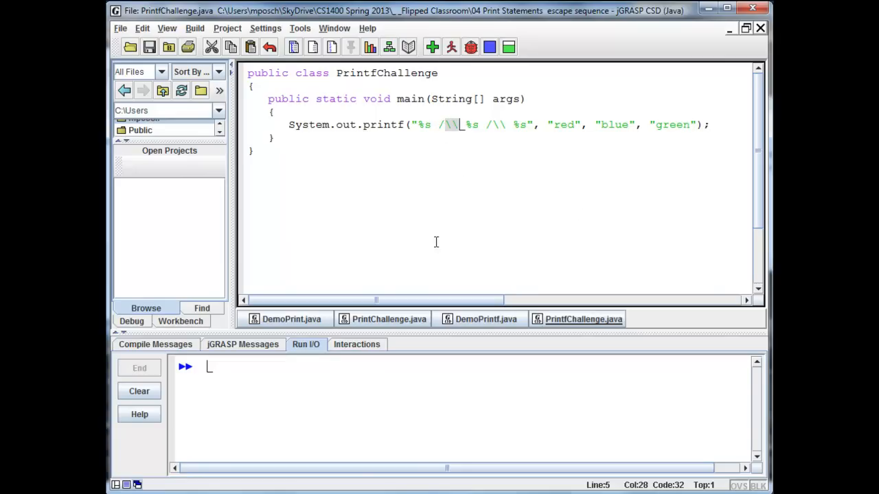